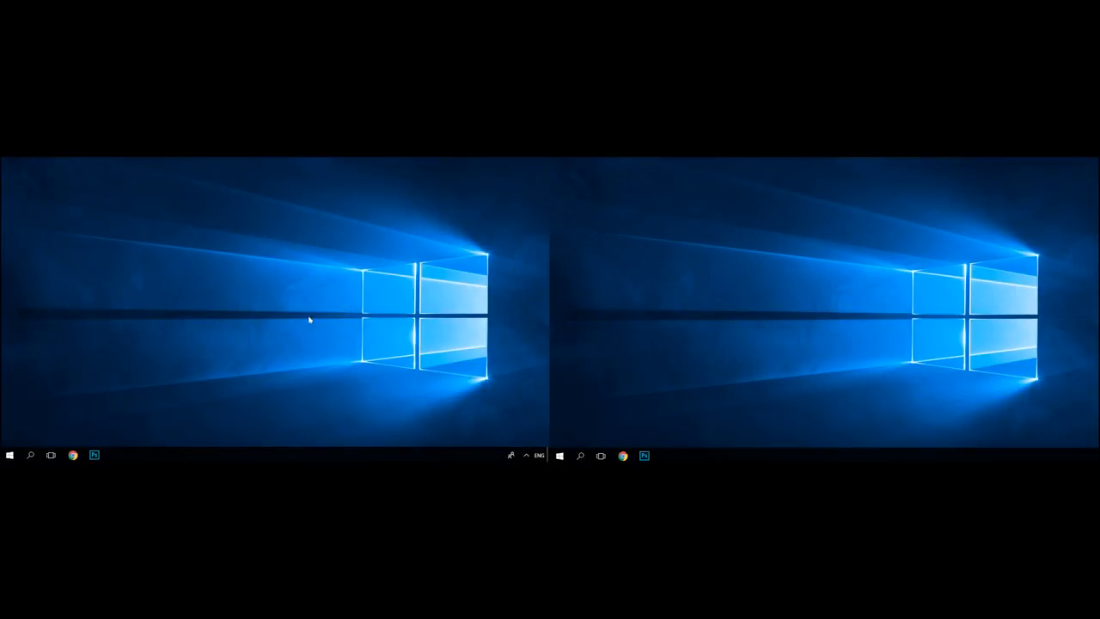
# Open and dismiss the Start menu, then launch Chrome showing the Hetman Software site.
pyautogui.click(10, 456)
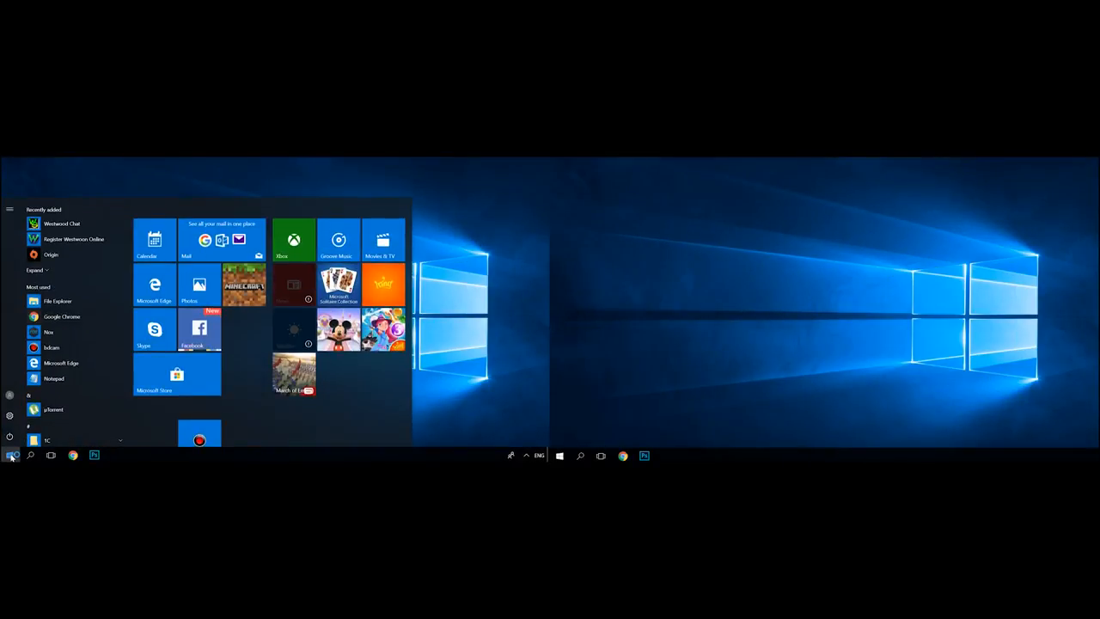
pyautogui.click(10, 455)
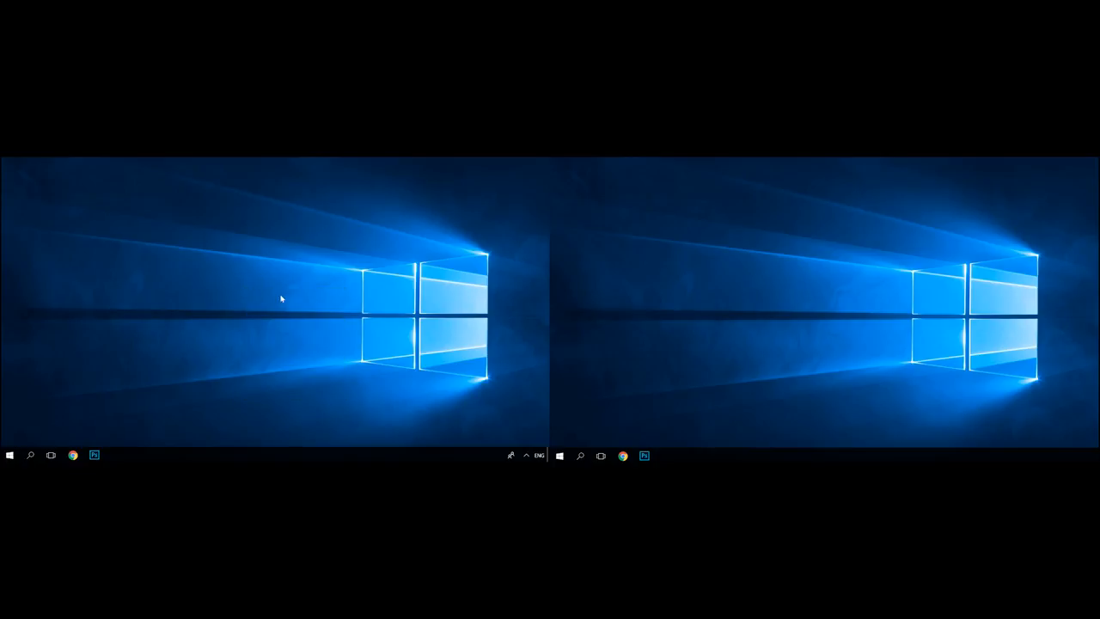
pyautogui.rightClick(627, 290)
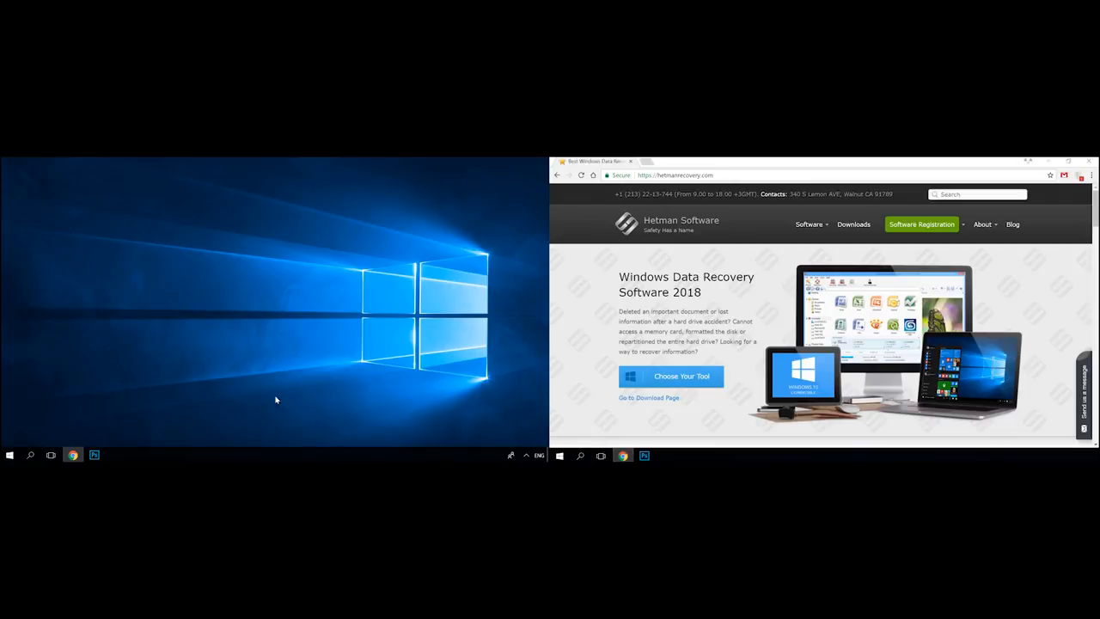
pyautogui.click(94, 454)
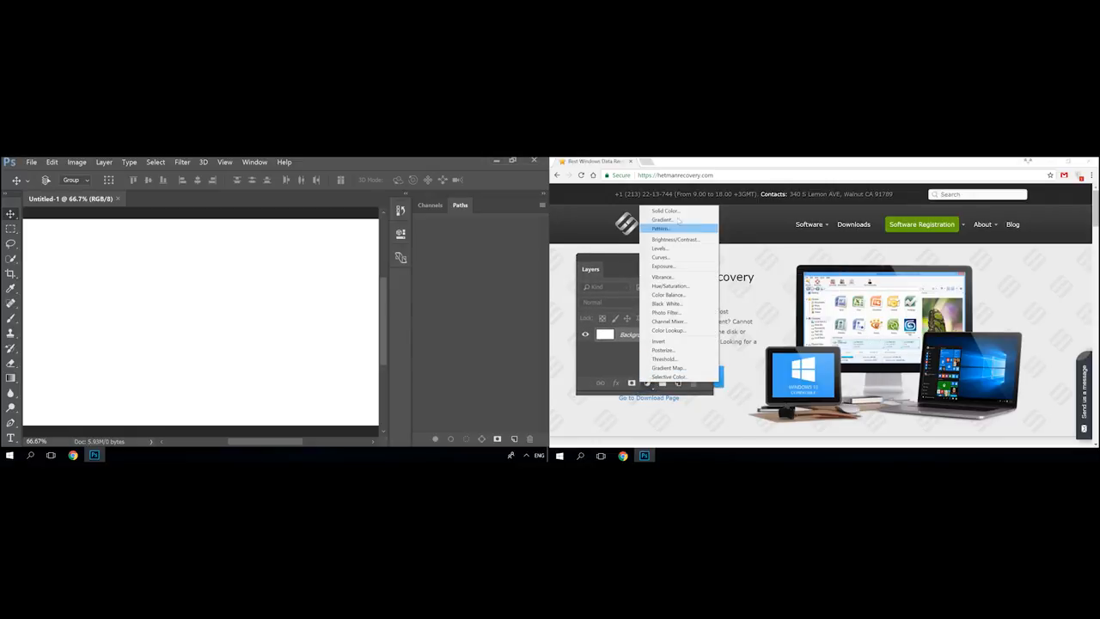
# Add a red (ff0000) Solid Color fill layer to the Photoshop canvas.
pyautogui.click(664, 212)
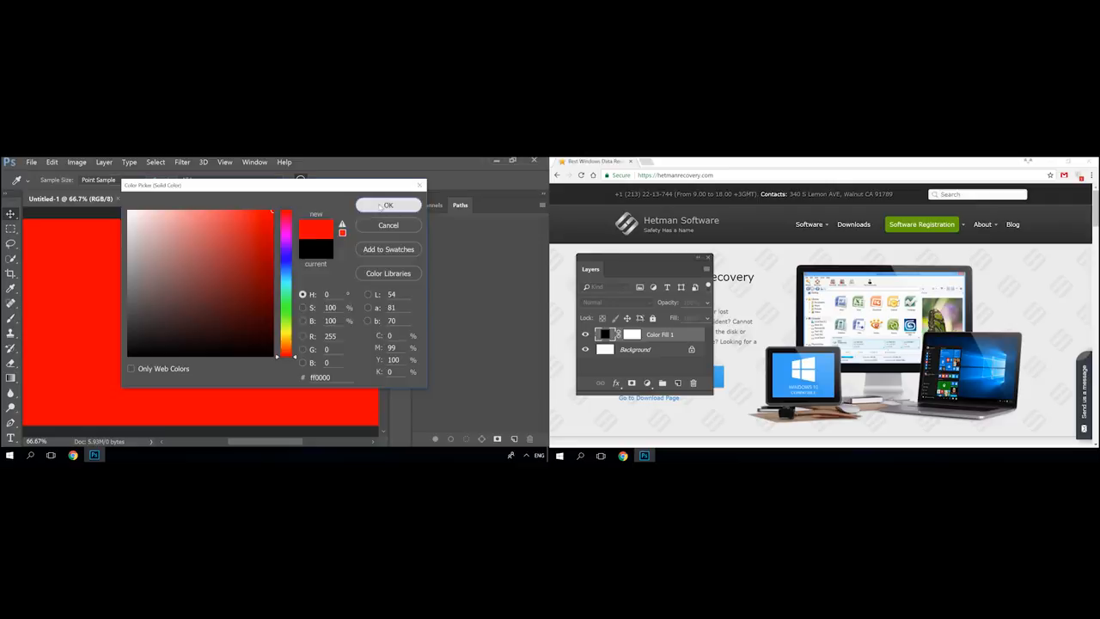
pyautogui.click(388, 205)
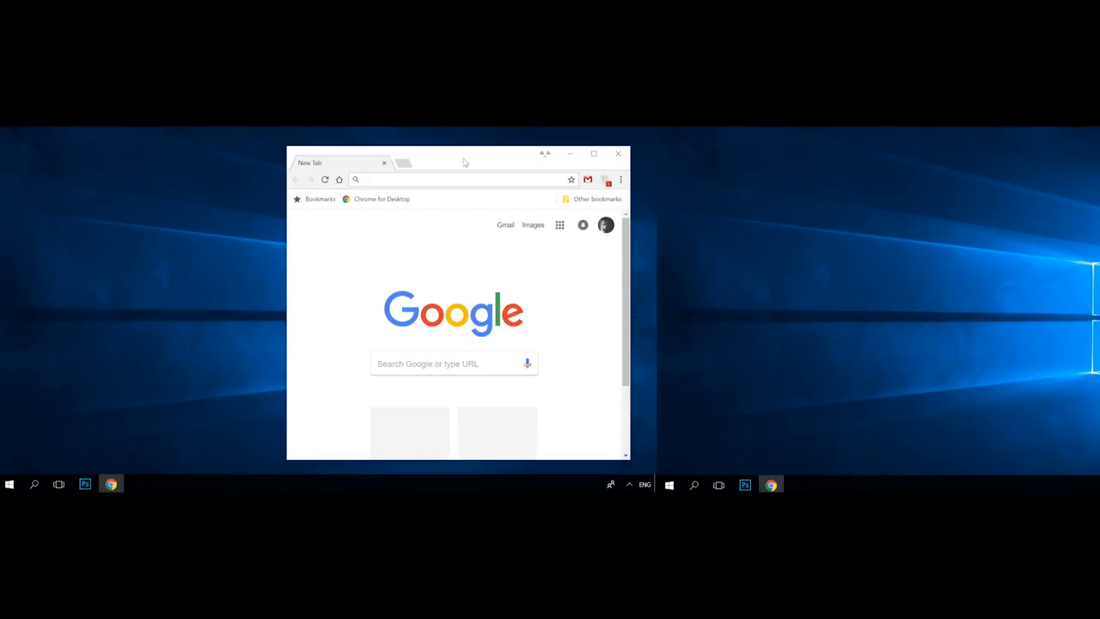
# Drag the Chrome window toward monitor 2 and set the display projection to Extend.
pyautogui.moveTo(464, 162); pyautogui.dragTo(838, 159)
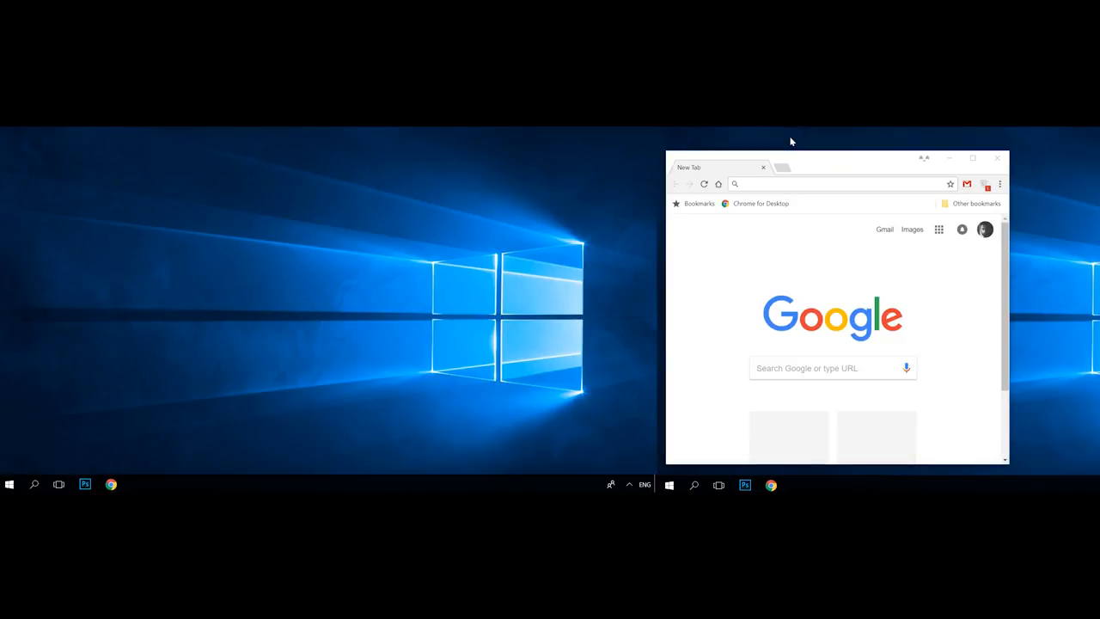
pyautogui.moveTo(791, 158); pyautogui.dragTo(464, 158)
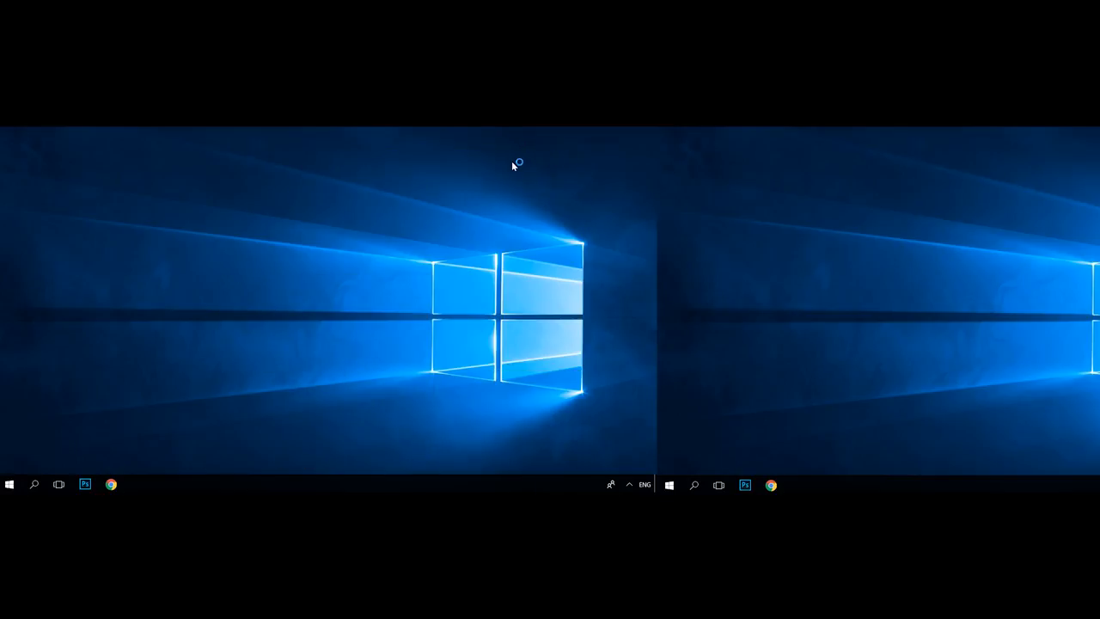
pyautogui.press('Win+P')
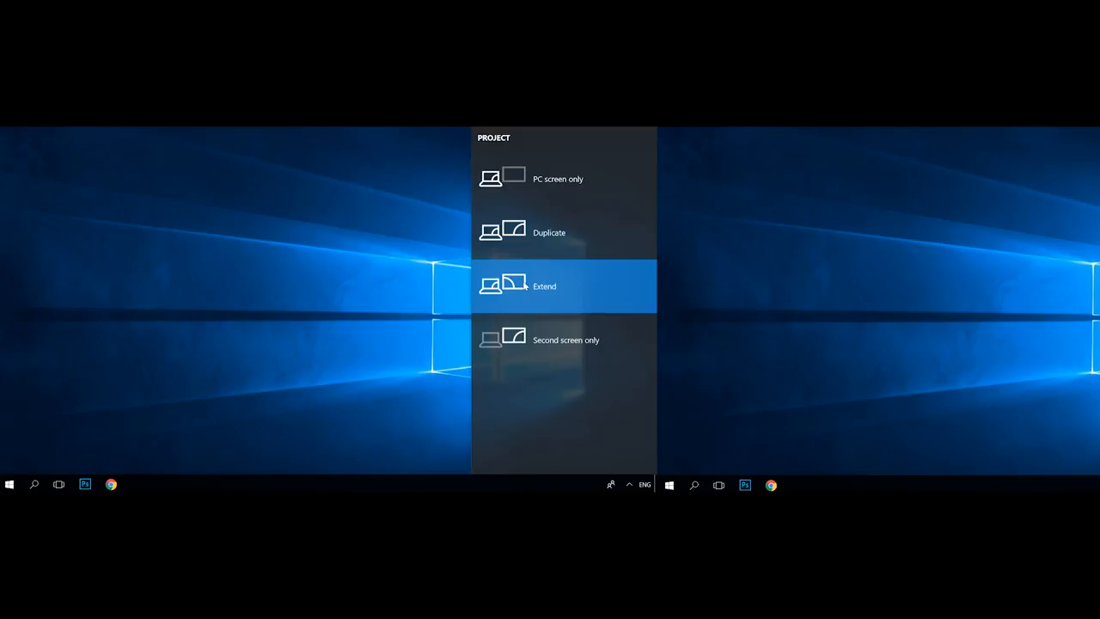
pyautogui.click(544, 286)
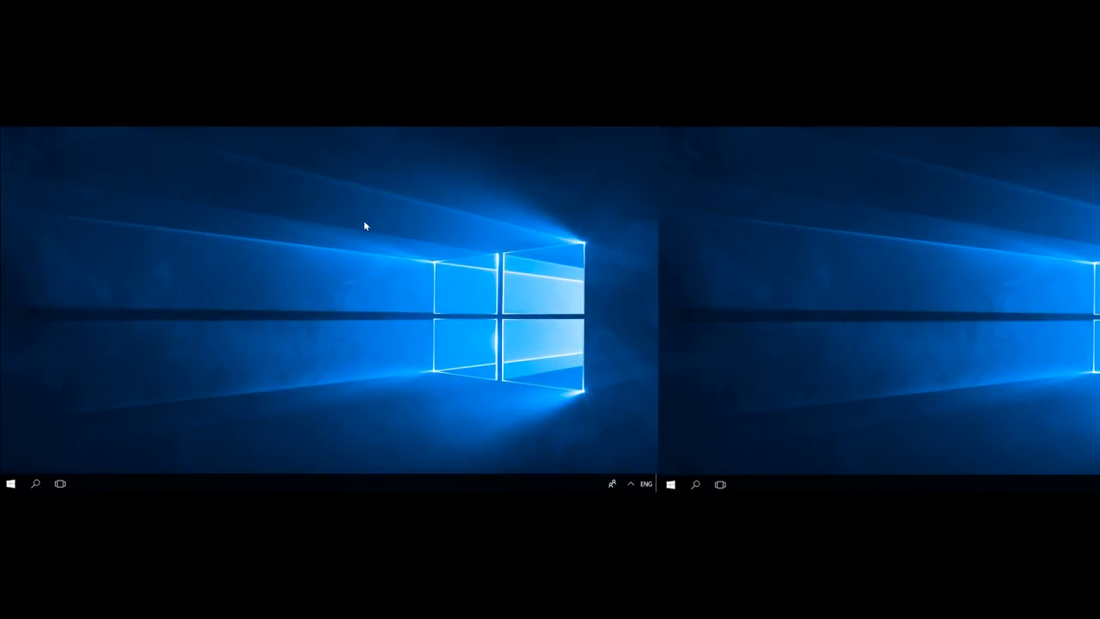
pyautogui.moveTo(292, 210)
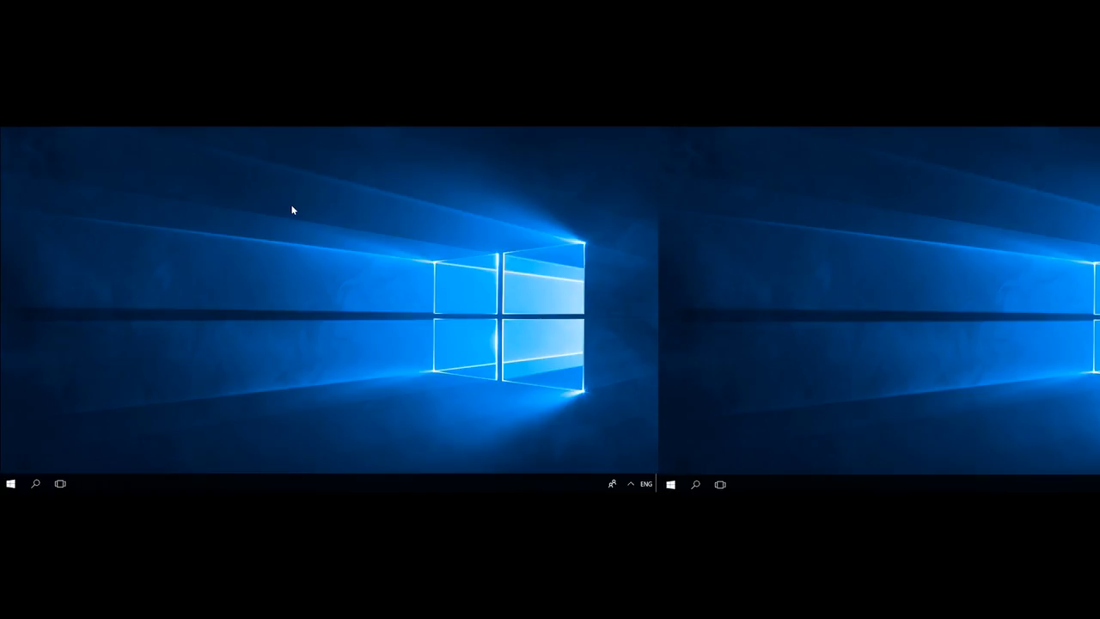
# Open Display settings from the desktop, identify both monitors, and place display 2 beside display 1.
pyautogui.rightClick(292, 209)
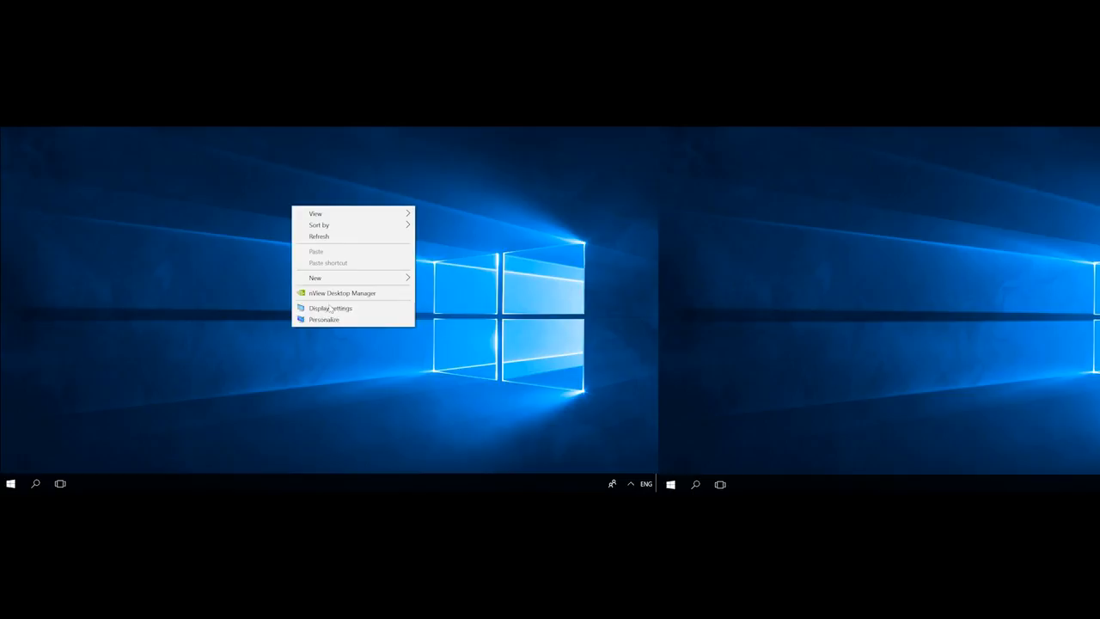
pyautogui.click(330, 307)
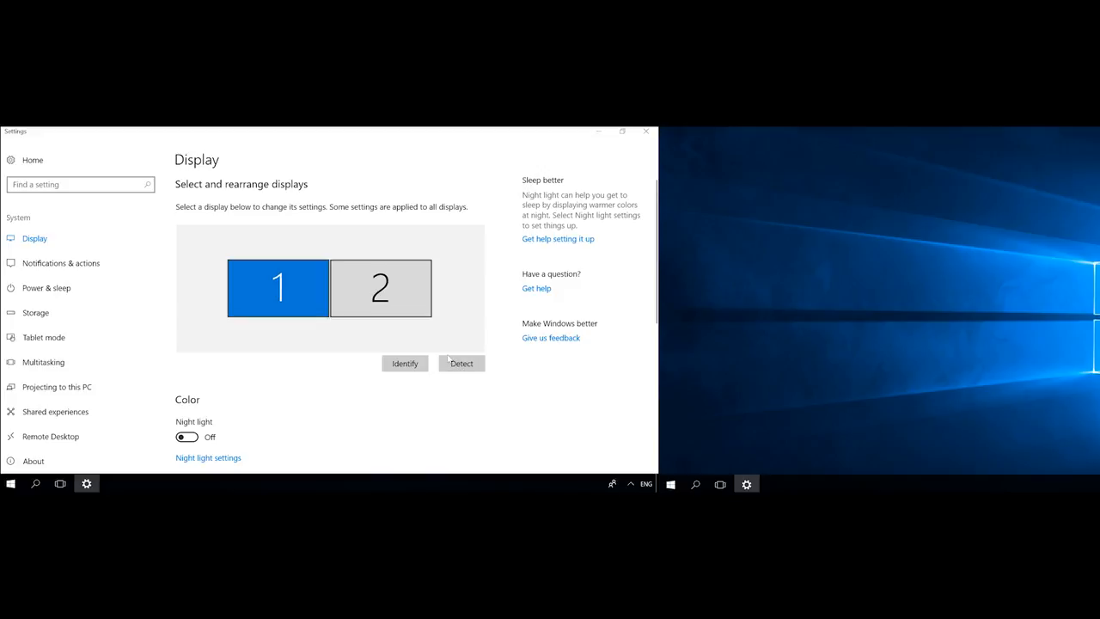
pyautogui.click(403, 362)
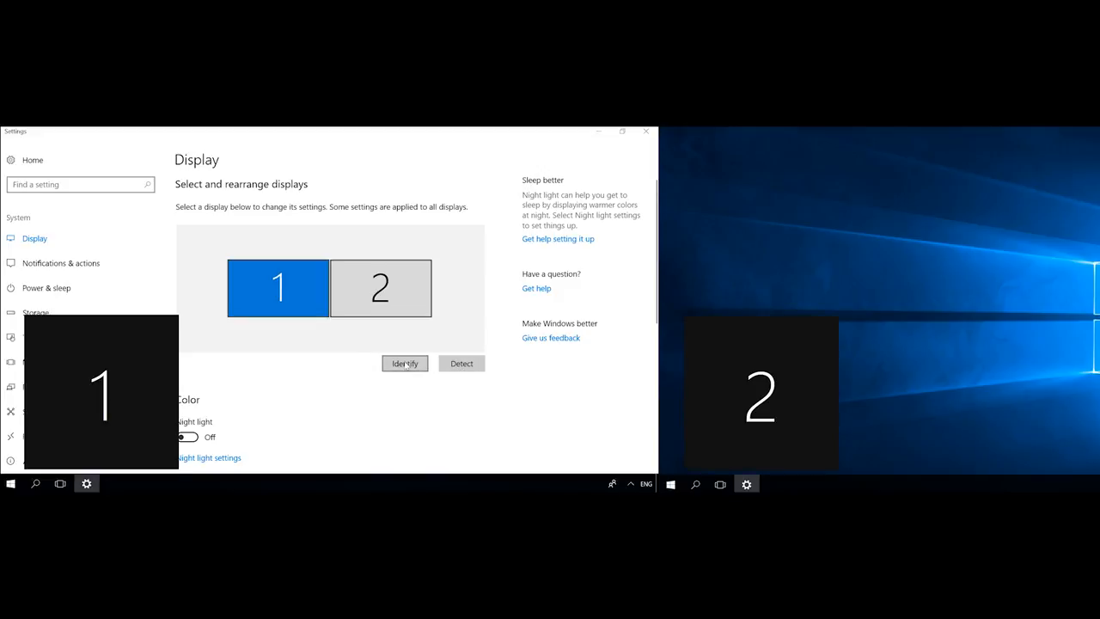
pyautogui.click(404, 363)
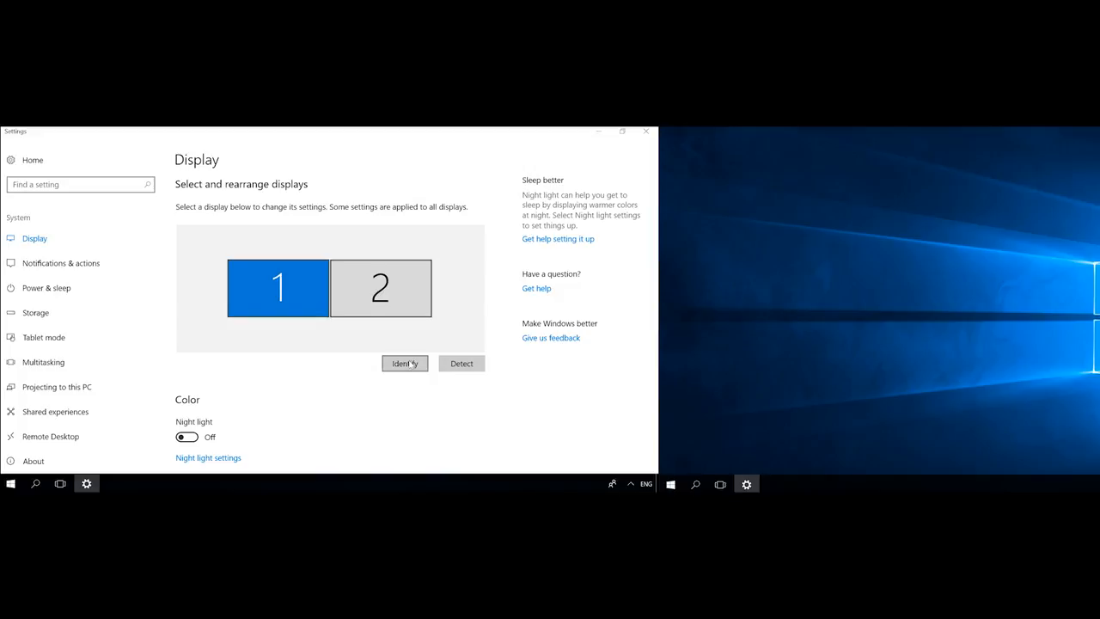
pyautogui.moveTo(380, 288); pyautogui.dragTo(361, 301)
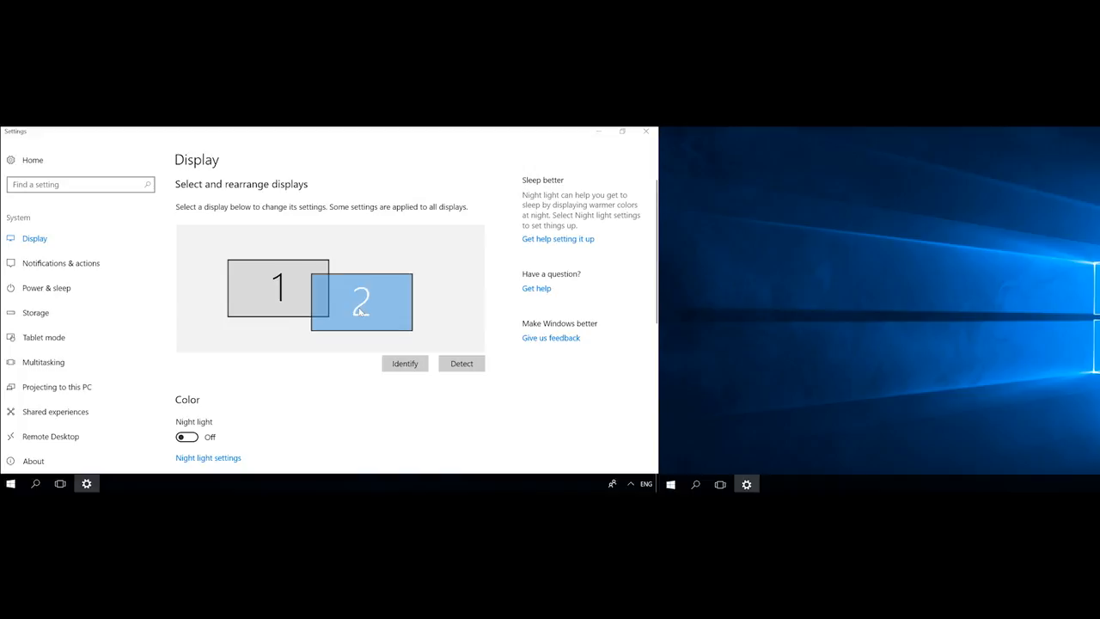
pyautogui.moveTo(361, 301); pyautogui.dragTo(275, 287)
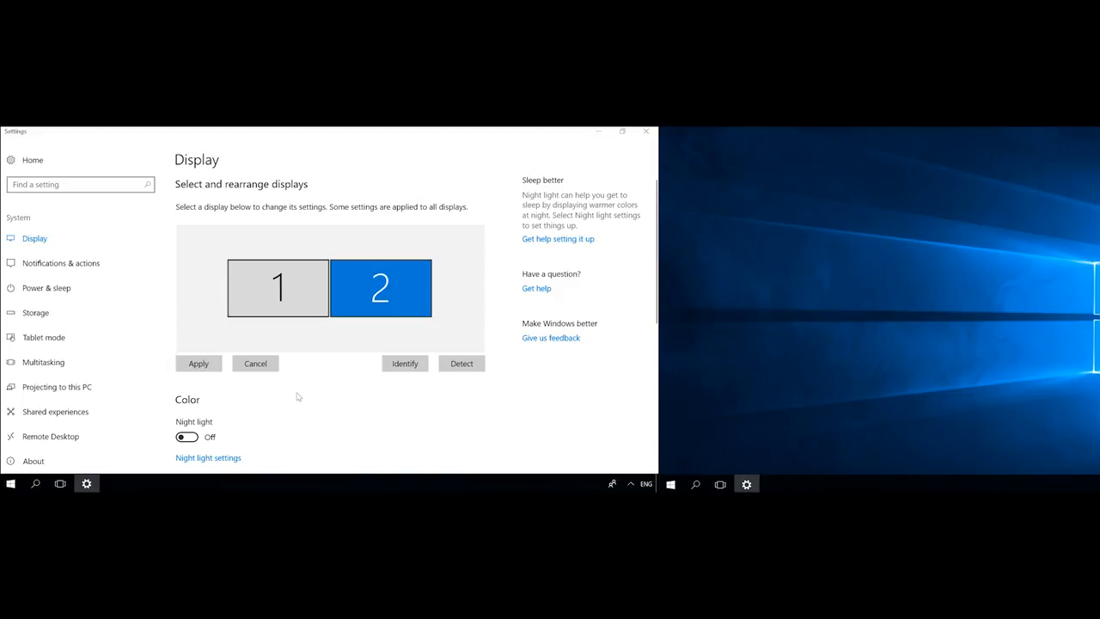
pyautogui.scroll(-3)
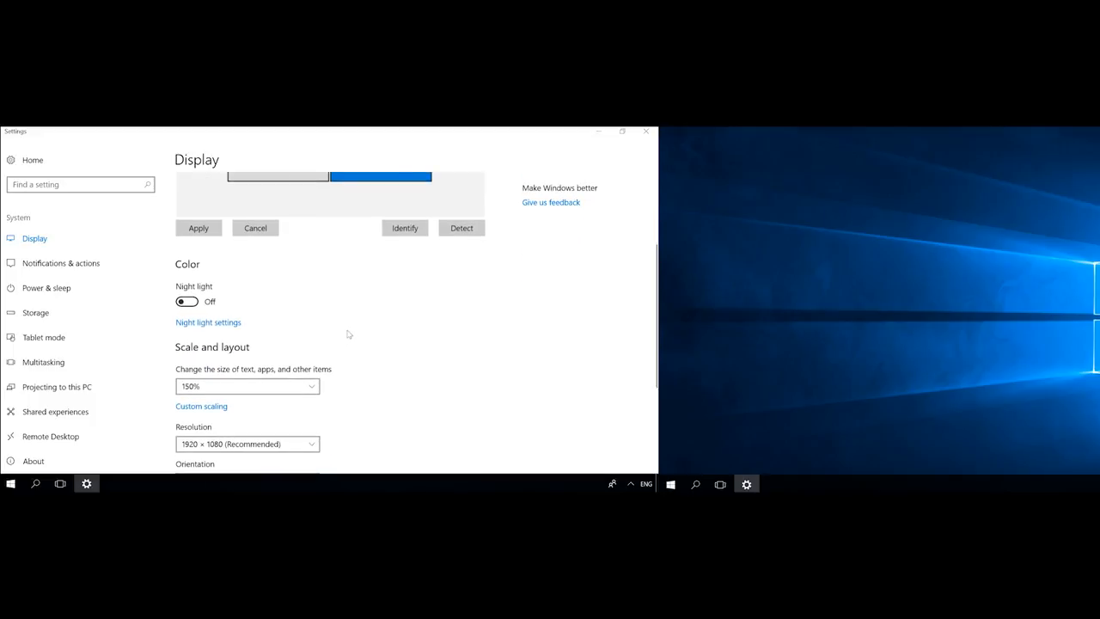
pyautogui.click(247, 385)
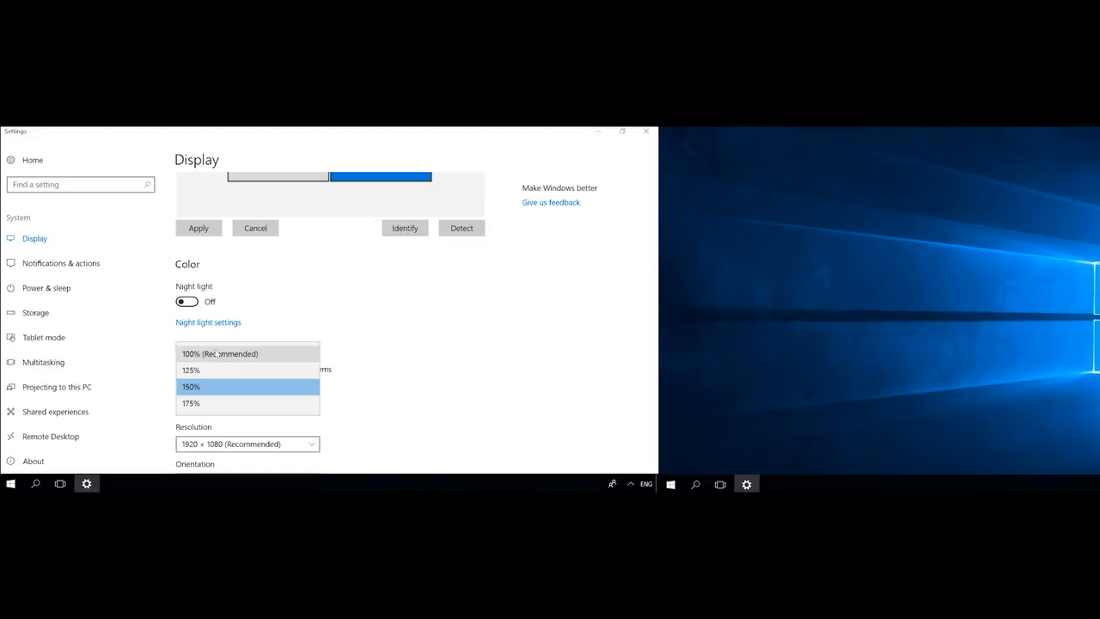
pyautogui.click(191, 386)
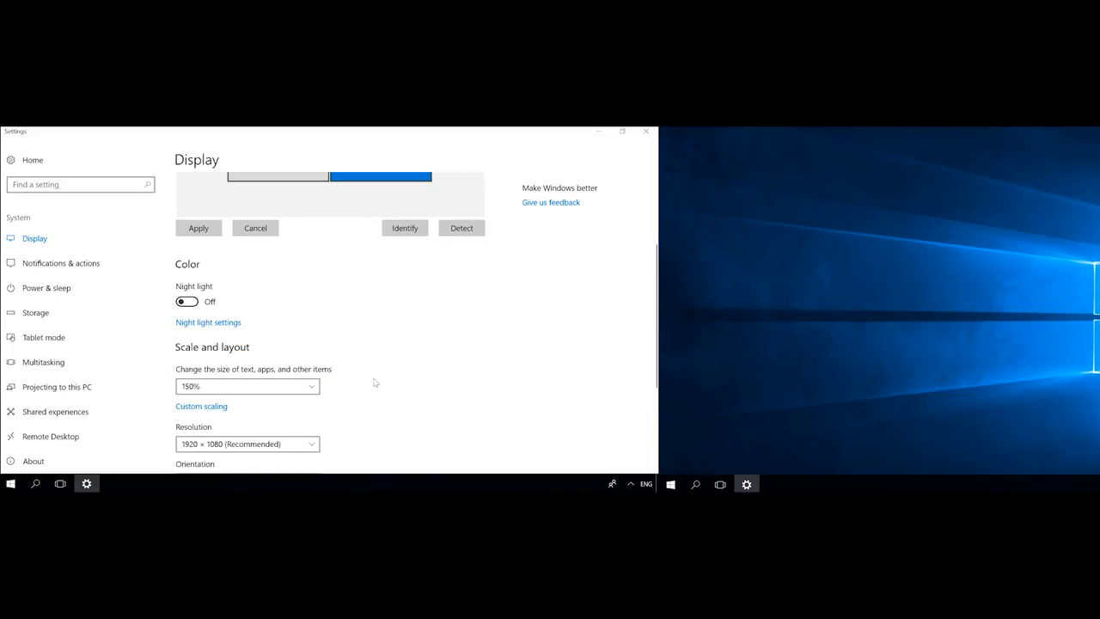
pyautogui.click(246, 444)
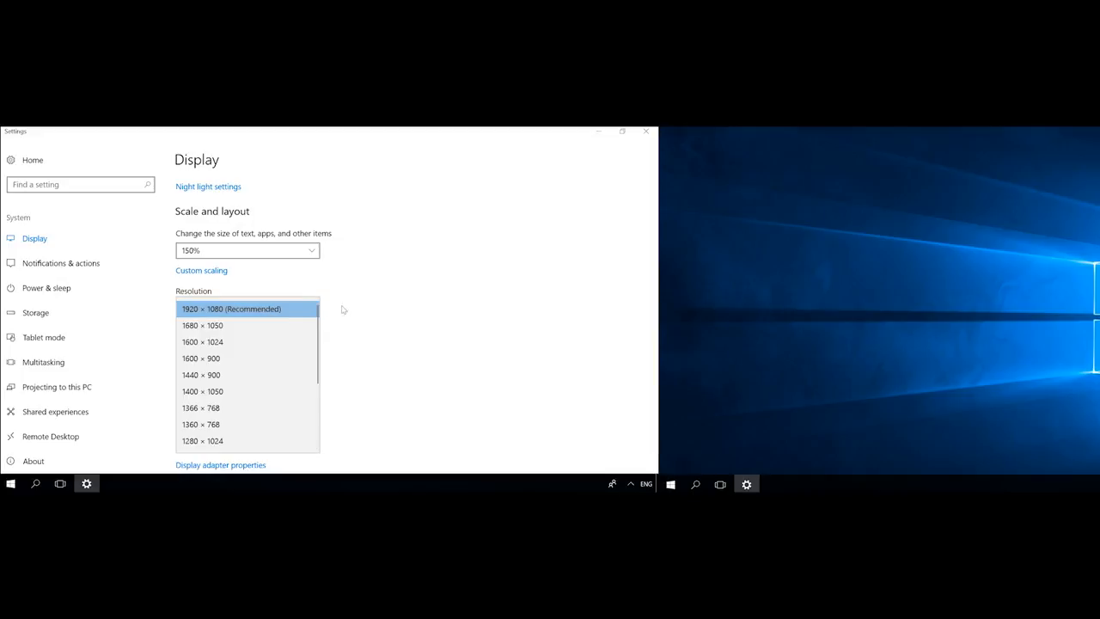
pyautogui.click(231, 309)
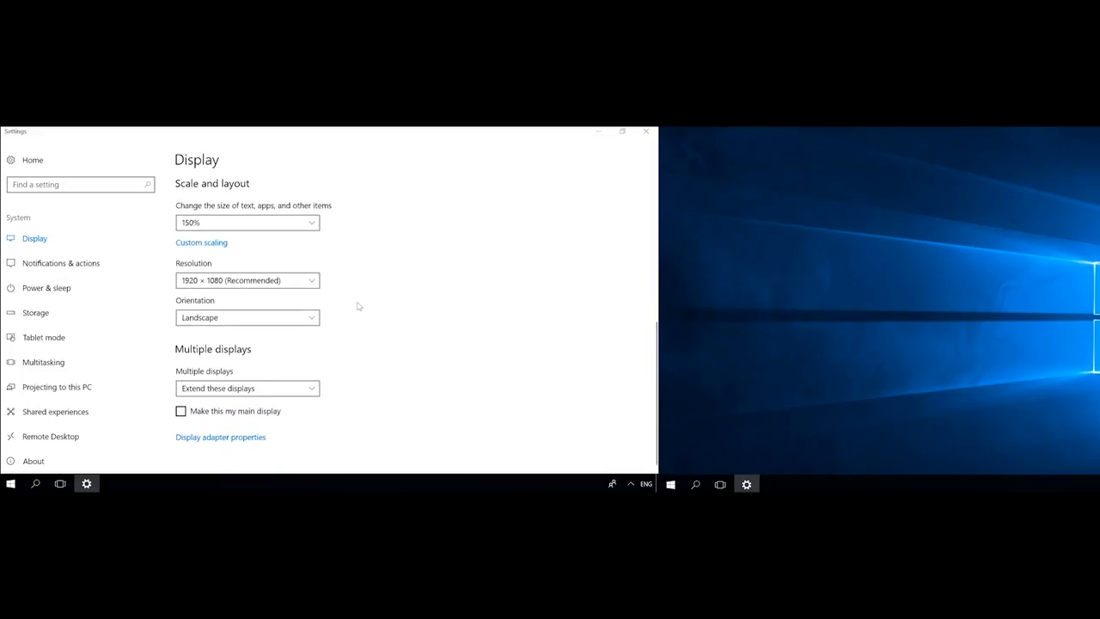
pyautogui.click(247, 318)
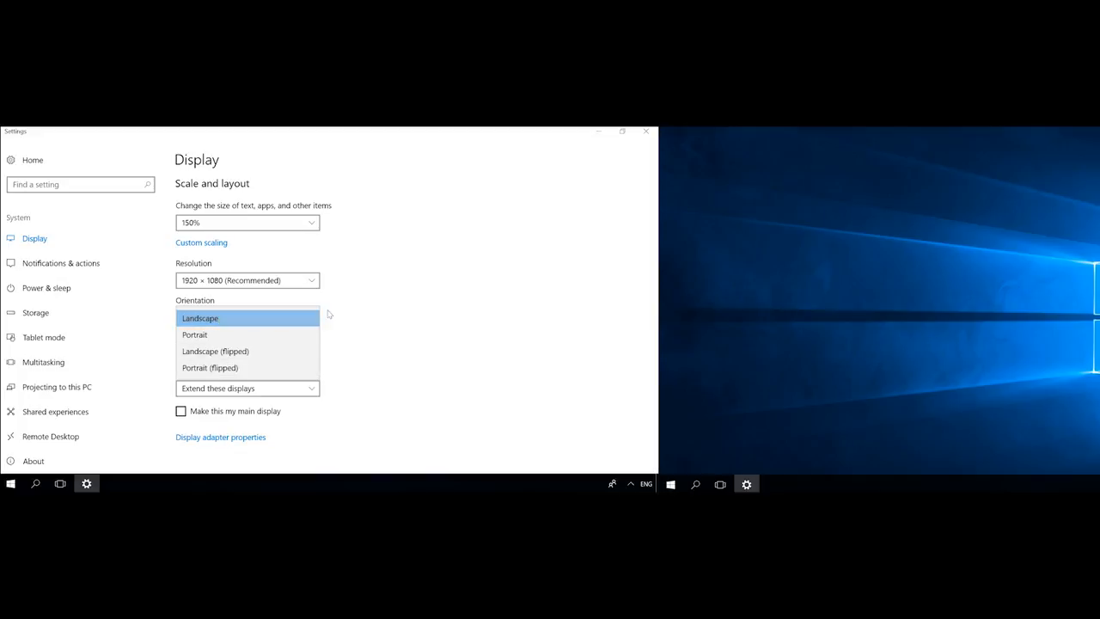
pyautogui.click(199, 318)
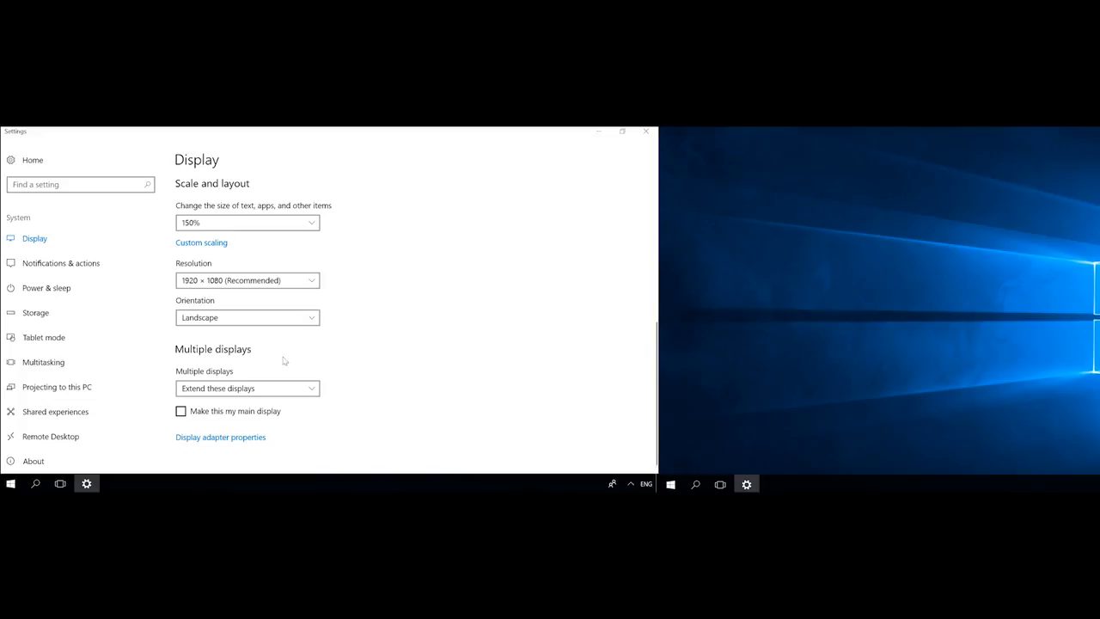
# Check the multiple-displays mode stays on Extend and scroll down the Display page.
pyautogui.click(247, 388)
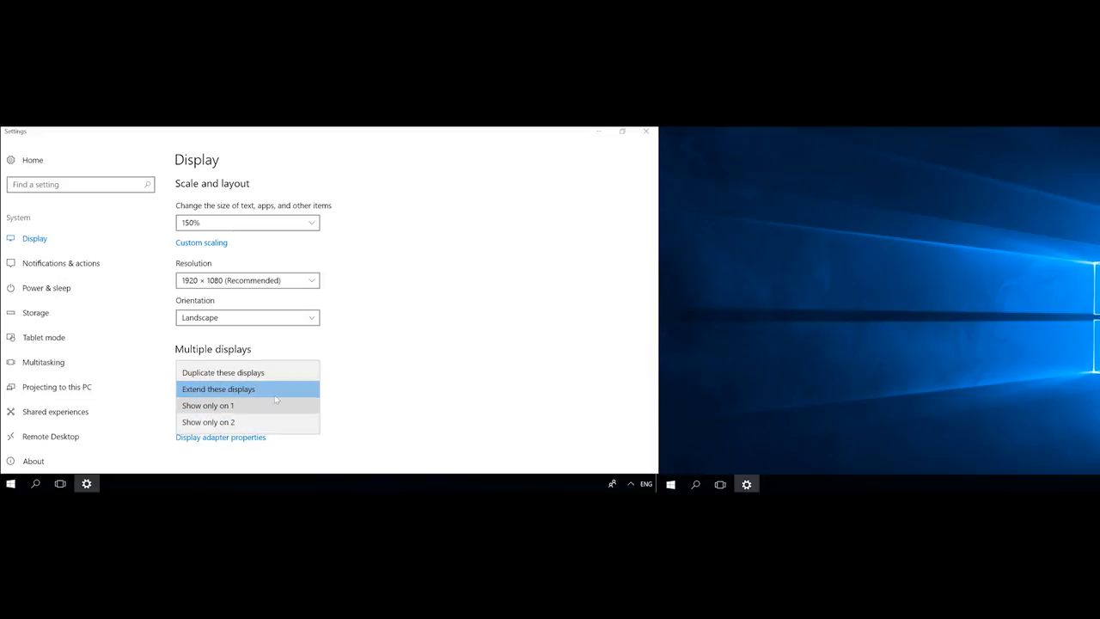
pyautogui.moveTo(342, 368)
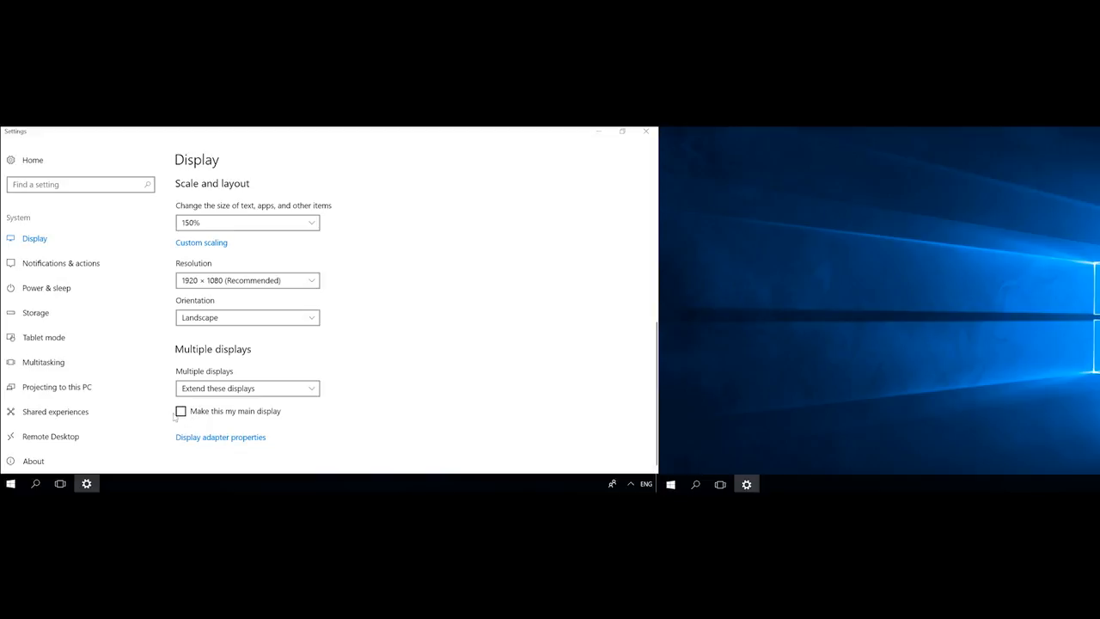
pyautogui.moveTo(192, 419)
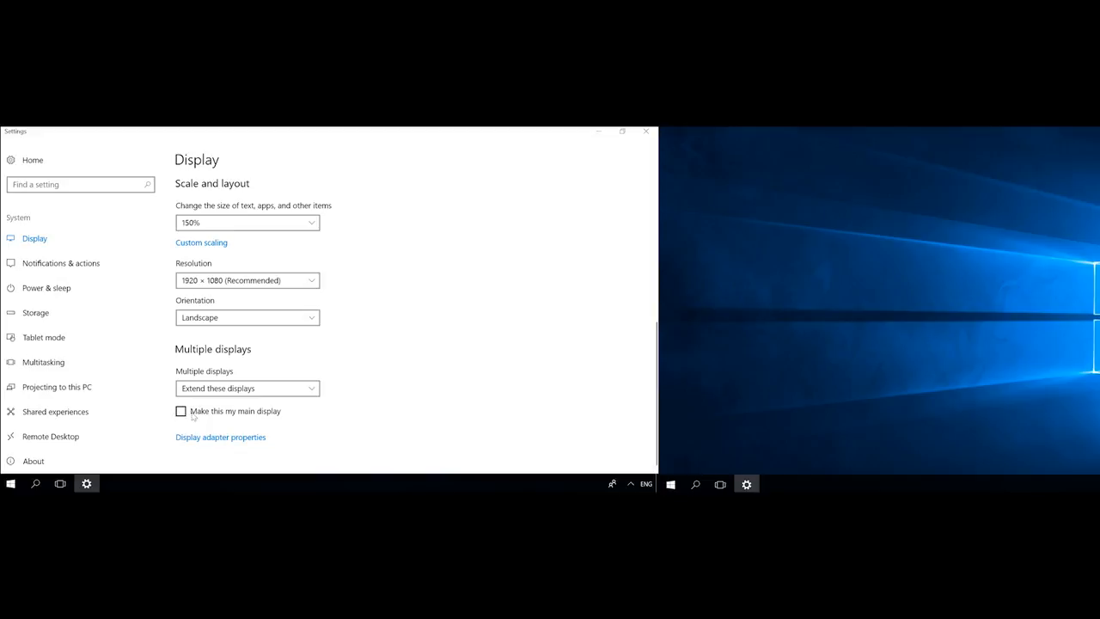
pyautogui.moveTo(575, 399)
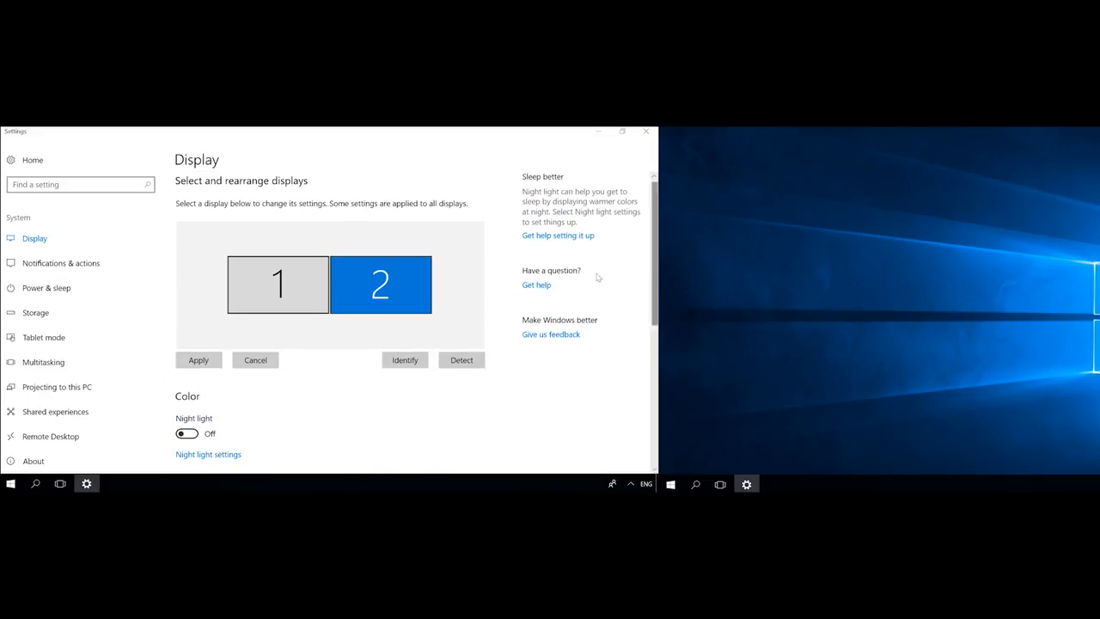
pyautogui.scroll(-3)
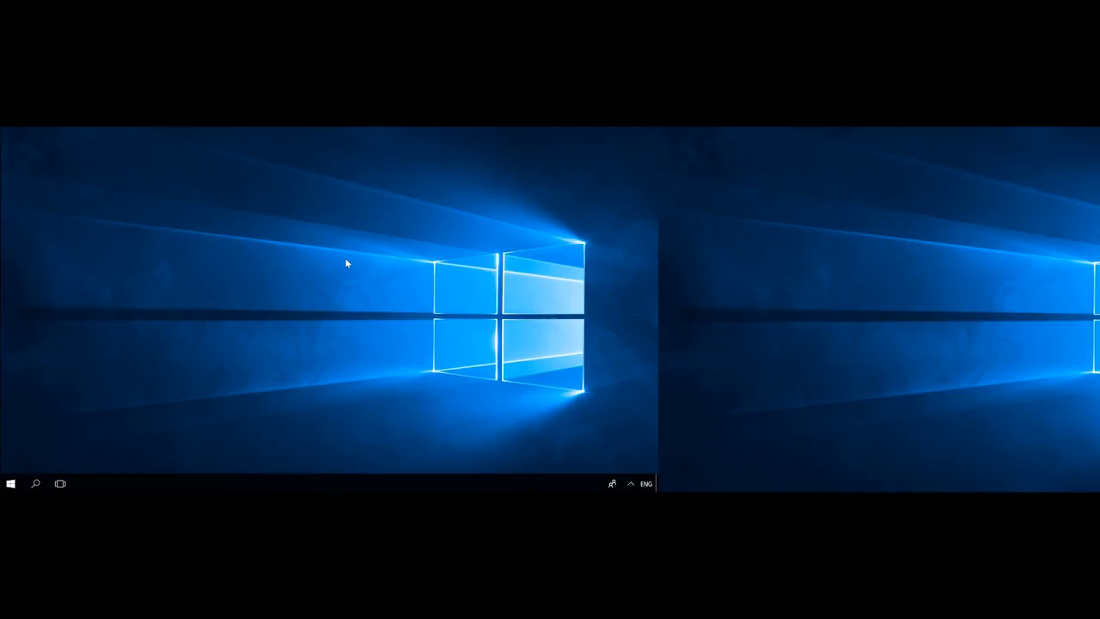
pyautogui.moveTo(151, 338)
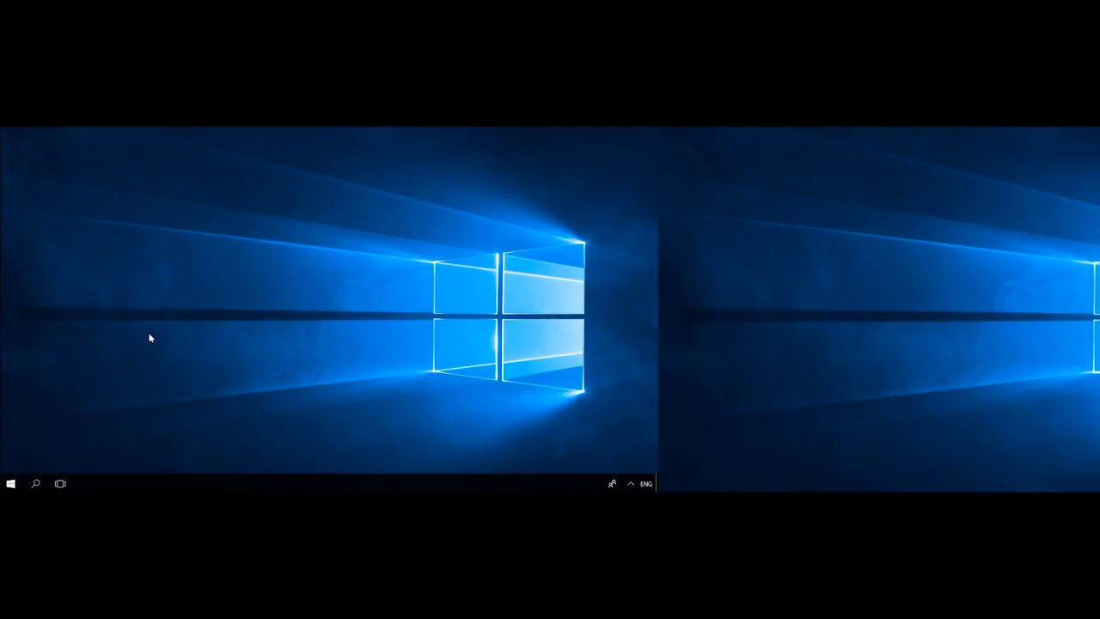
# Turn on 'Show taskbar on all displays' in Personalization > Taskbar settings.
pyautogui.click(10, 483)
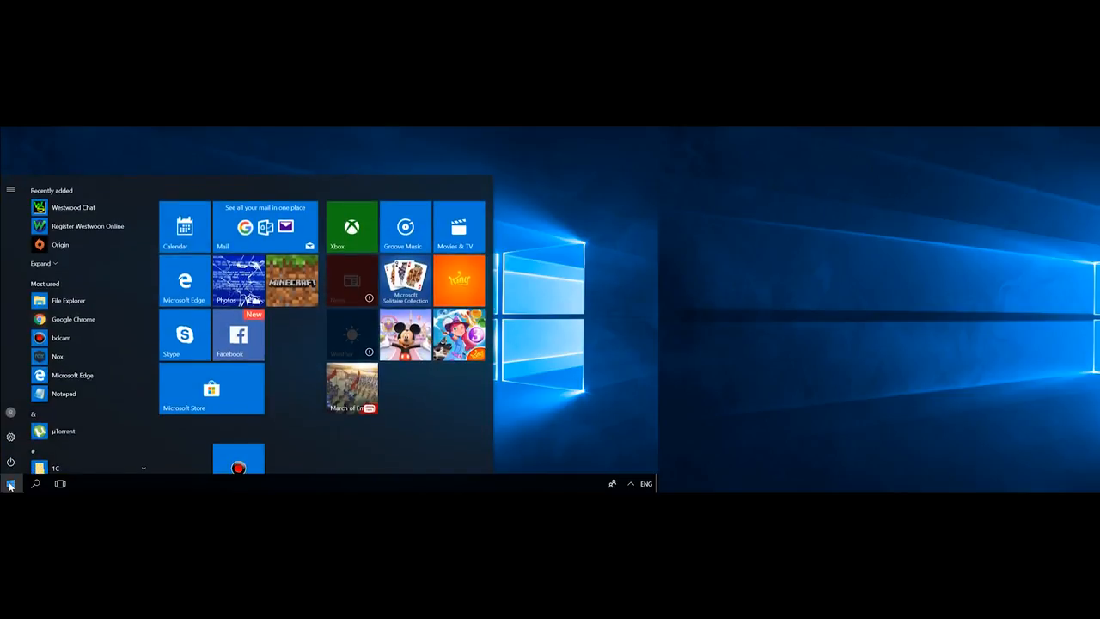
pyautogui.moveTo(11, 436)
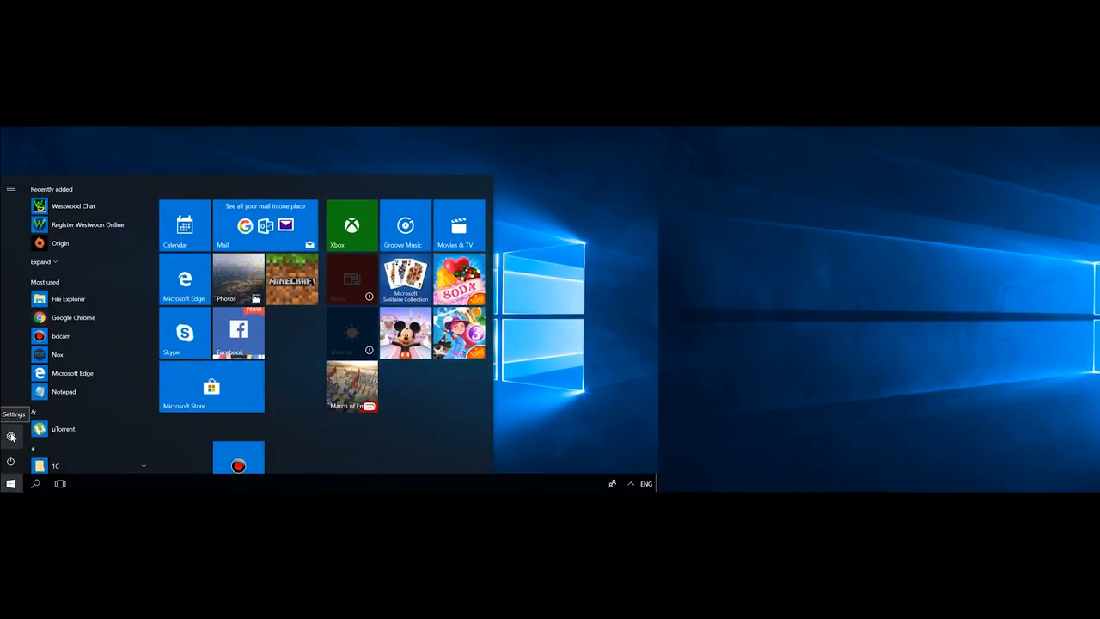
pyautogui.click(12, 437)
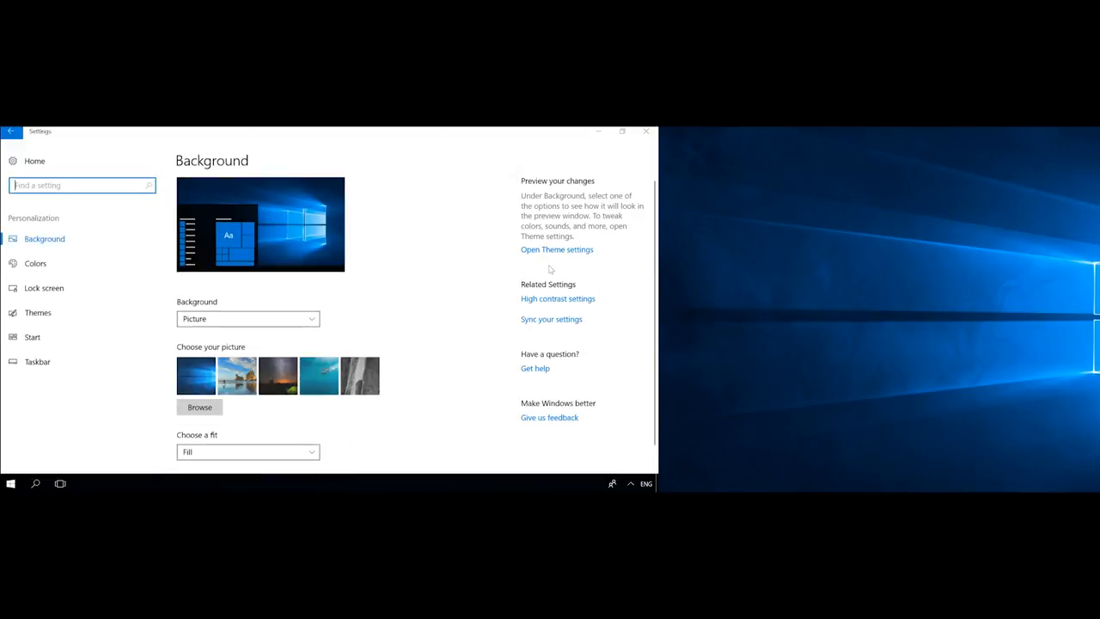
pyautogui.click(37, 362)
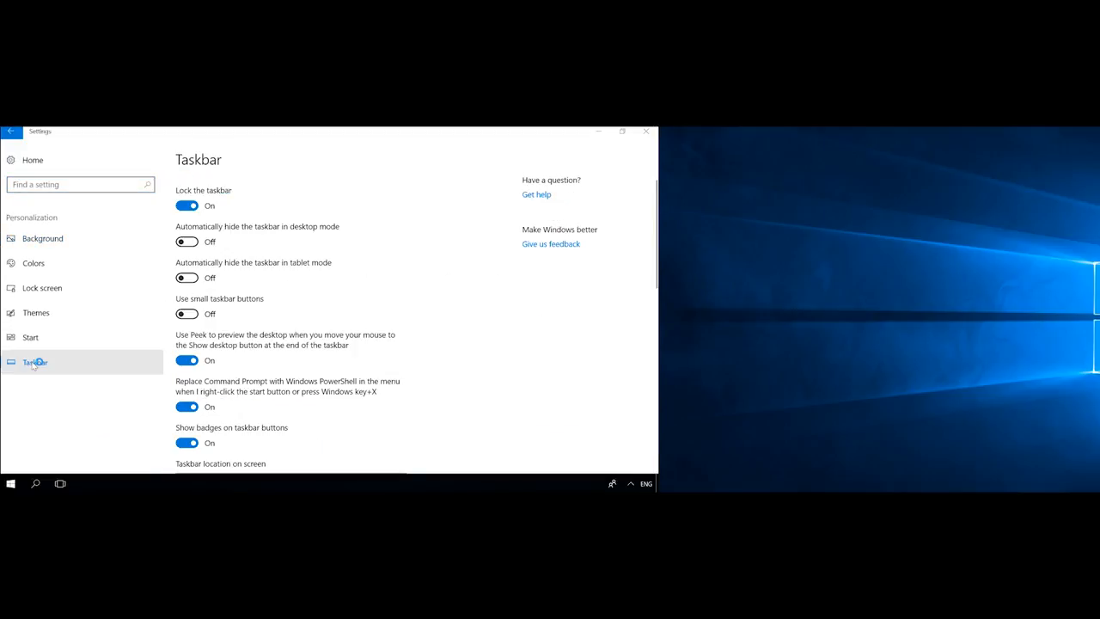
pyautogui.scroll(-3)
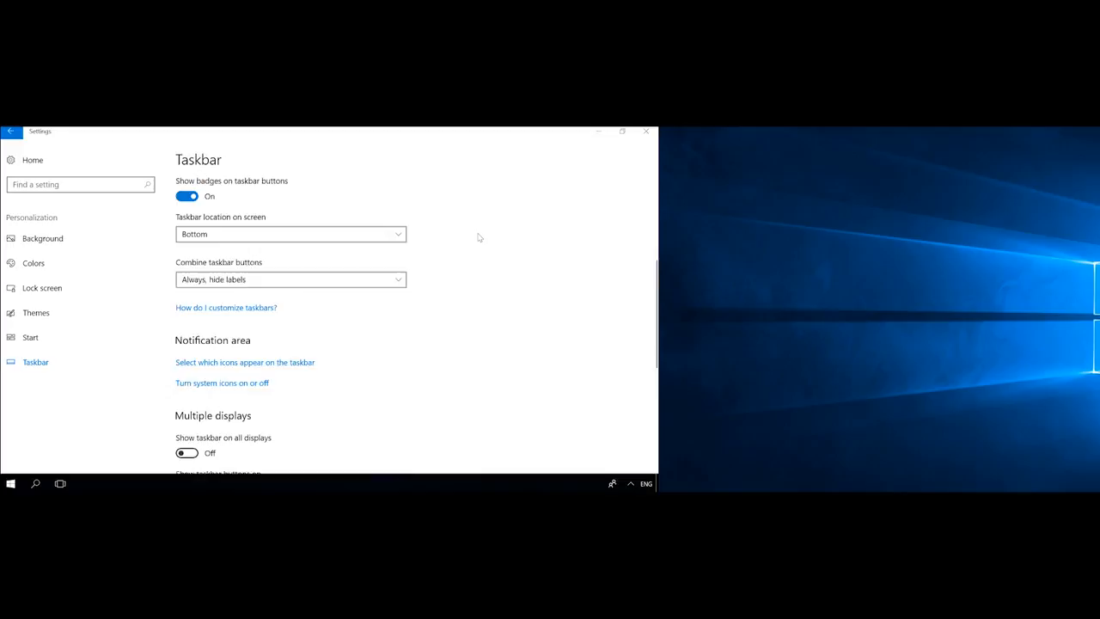
pyautogui.scroll(-3)
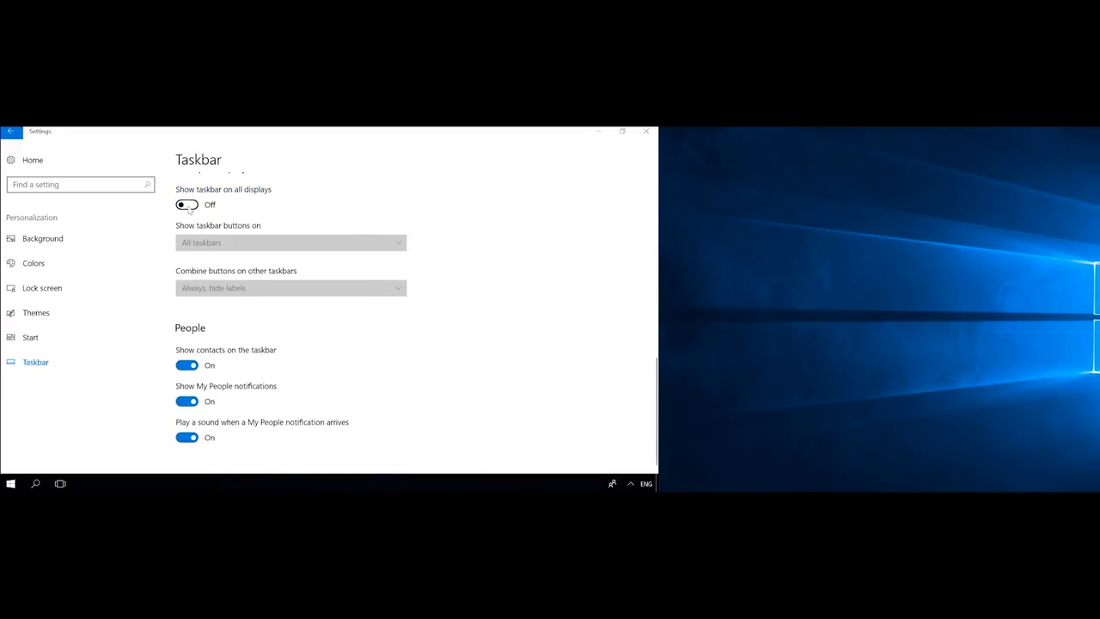
pyautogui.click(186, 205)
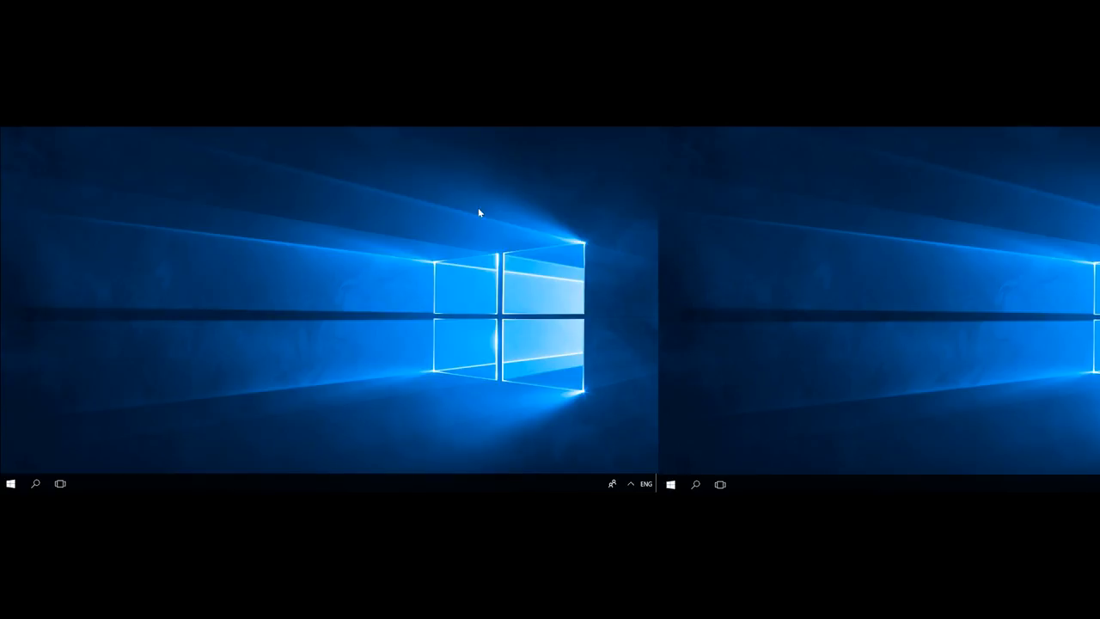
pyautogui.press('Win+P')
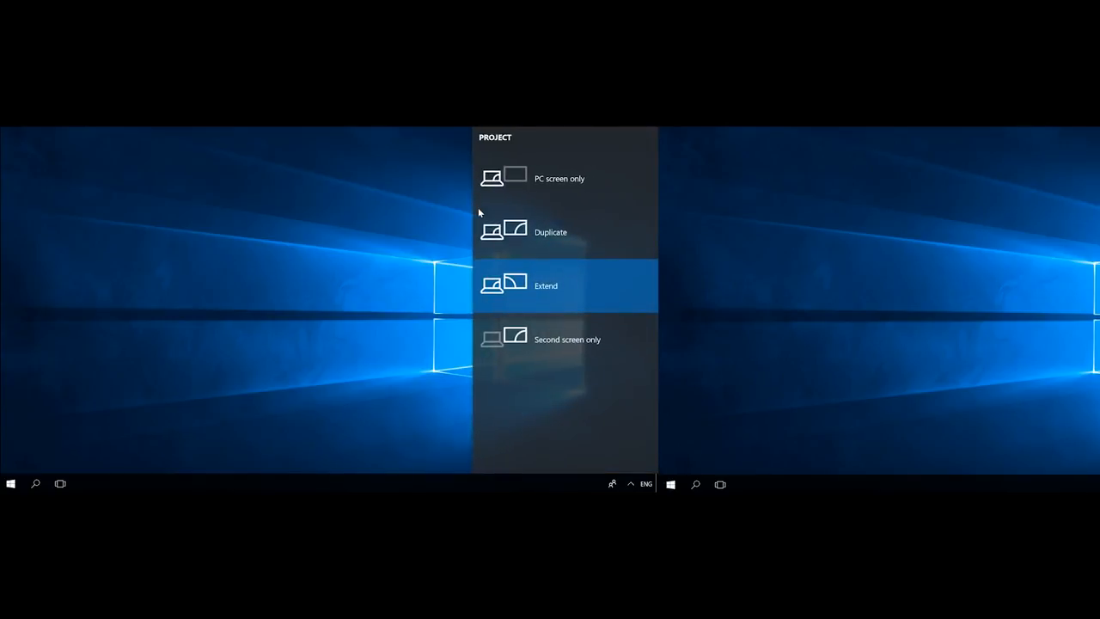
pyautogui.moveTo(542, 232)
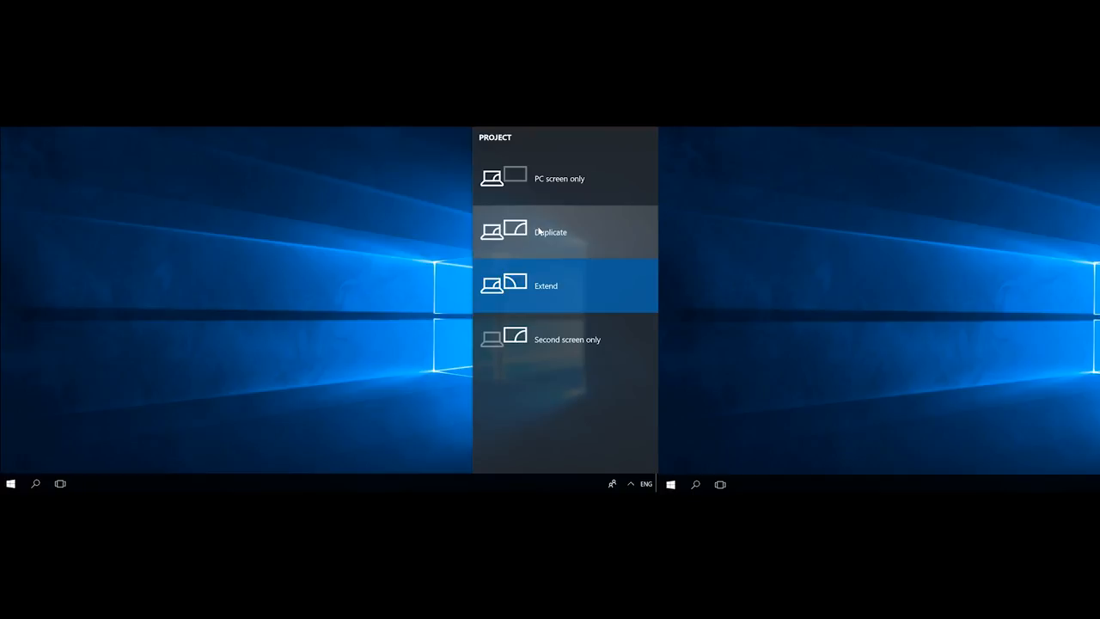
pyautogui.moveTo(559, 178)
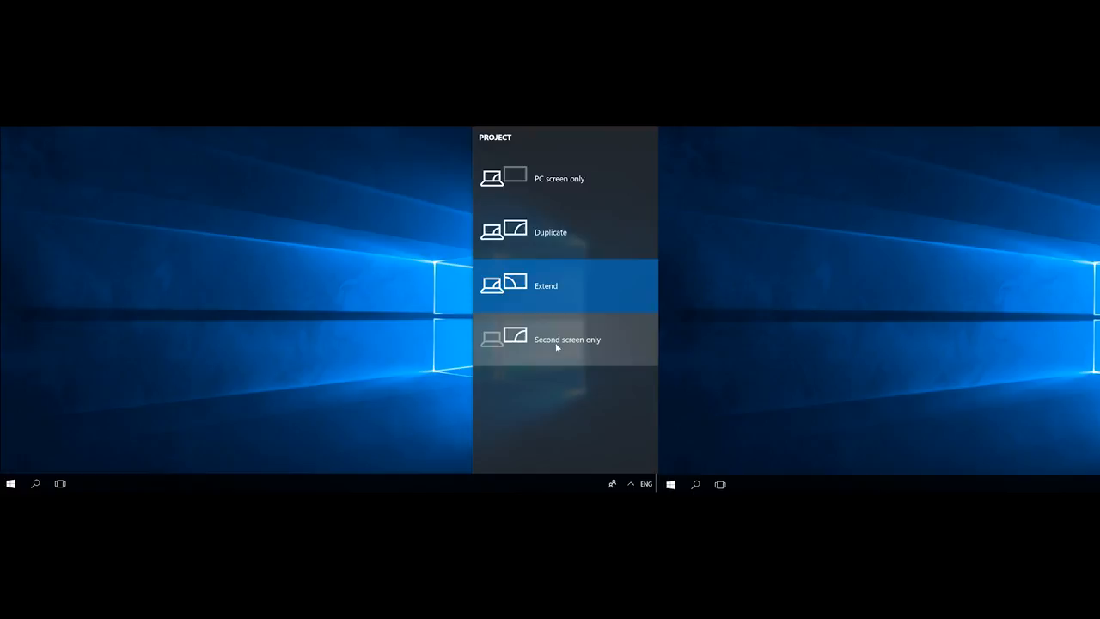
pyautogui.moveTo(543, 345)
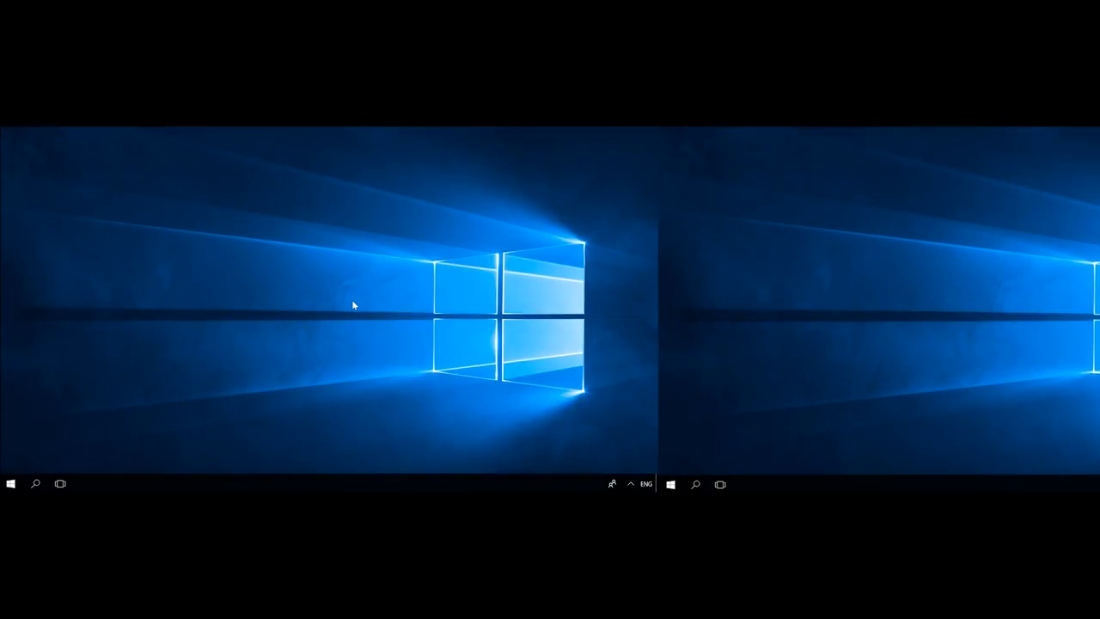
# Open Personalize from the desktop and set the beach runner picture for monitor 2.
pyautogui.rightClick(353, 306)
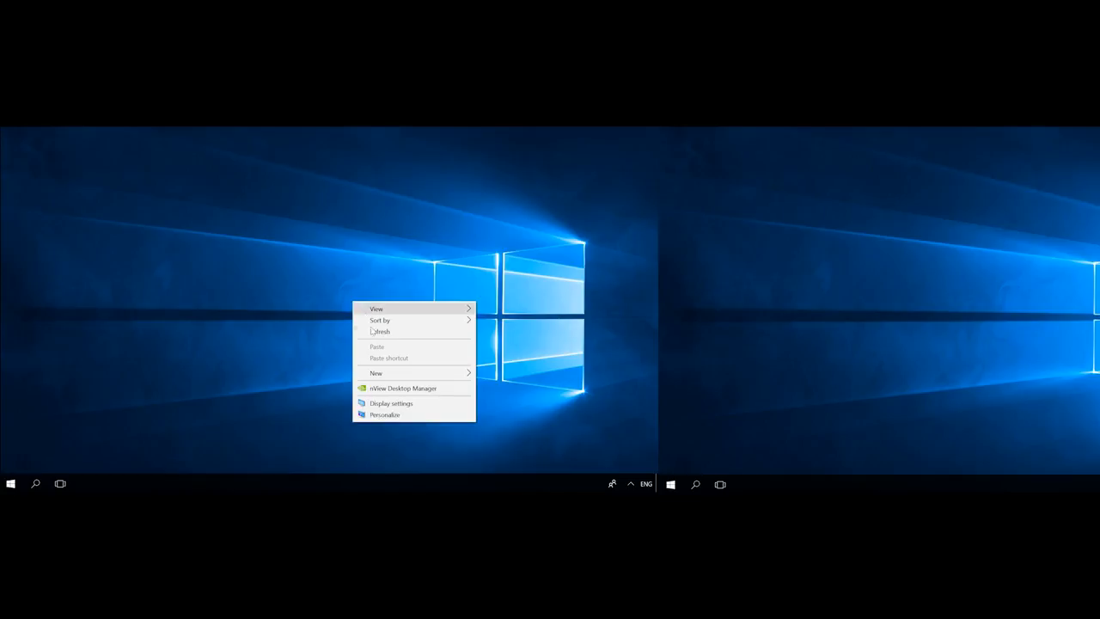
pyautogui.click(391, 403)
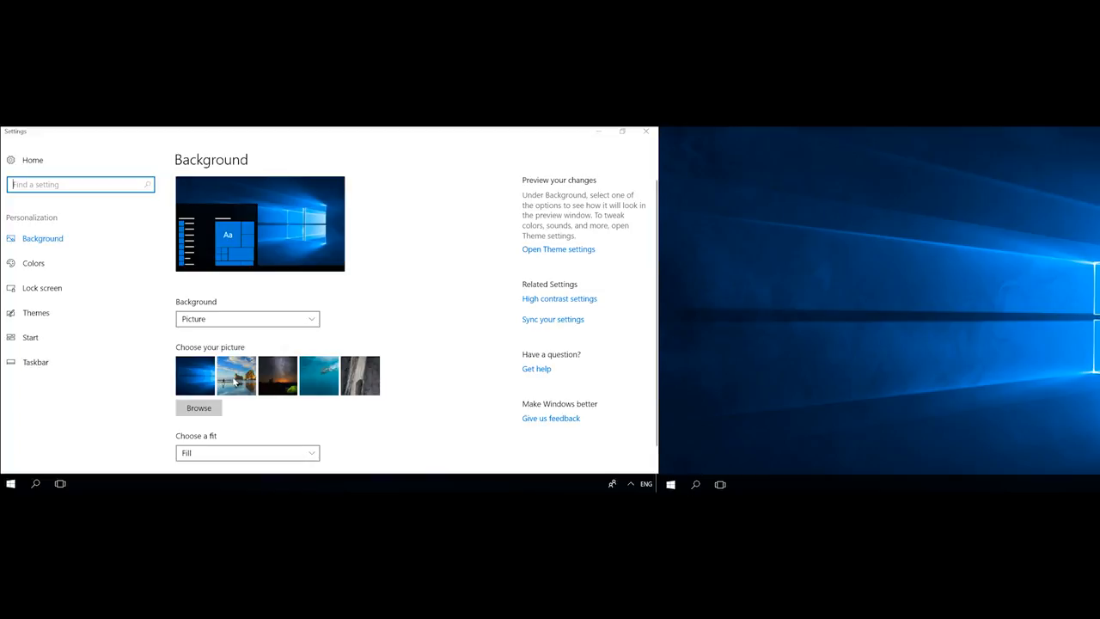
pyautogui.rightClick(236, 374)
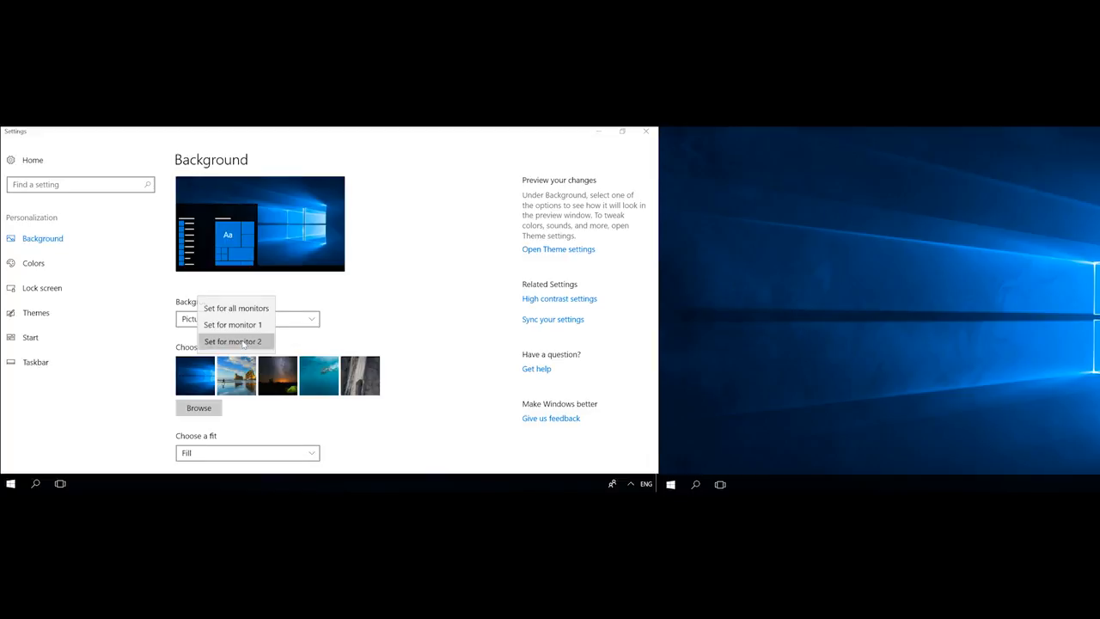
pyautogui.click(233, 341)
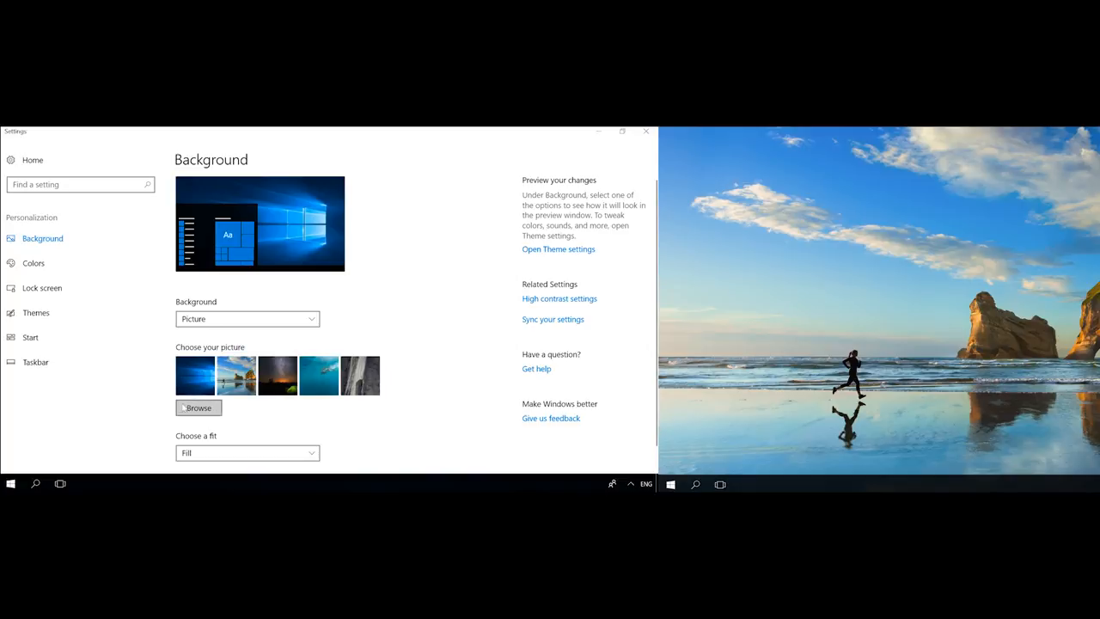
# Browse to Pictures and choose 19550_en_1.jpg as the wallpaper.
pyautogui.click(198, 407)
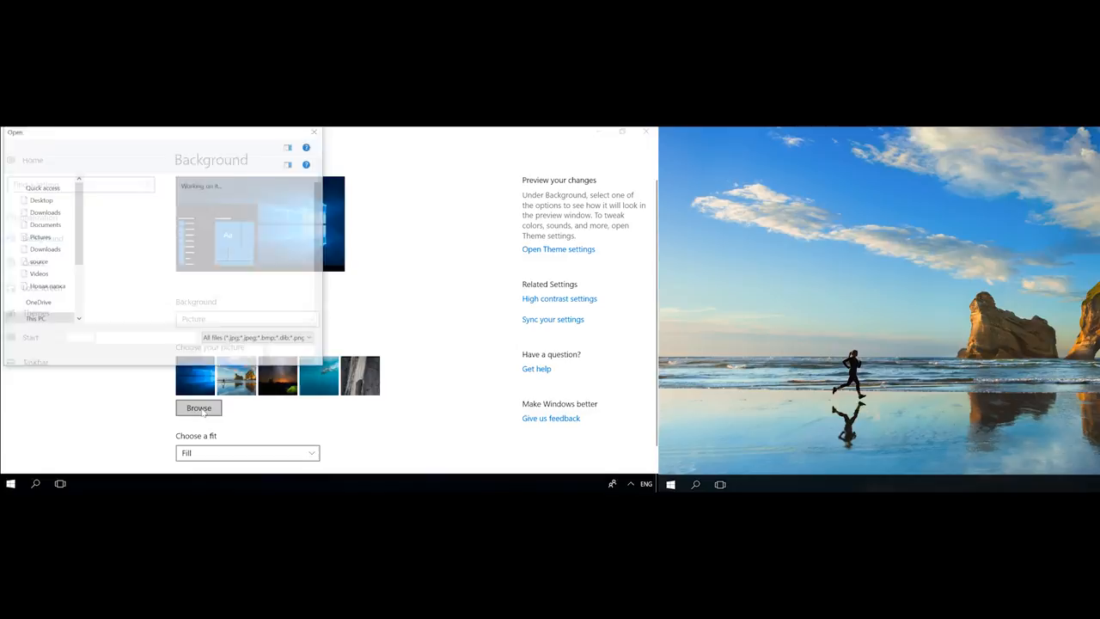
pyautogui.click(199, 408)
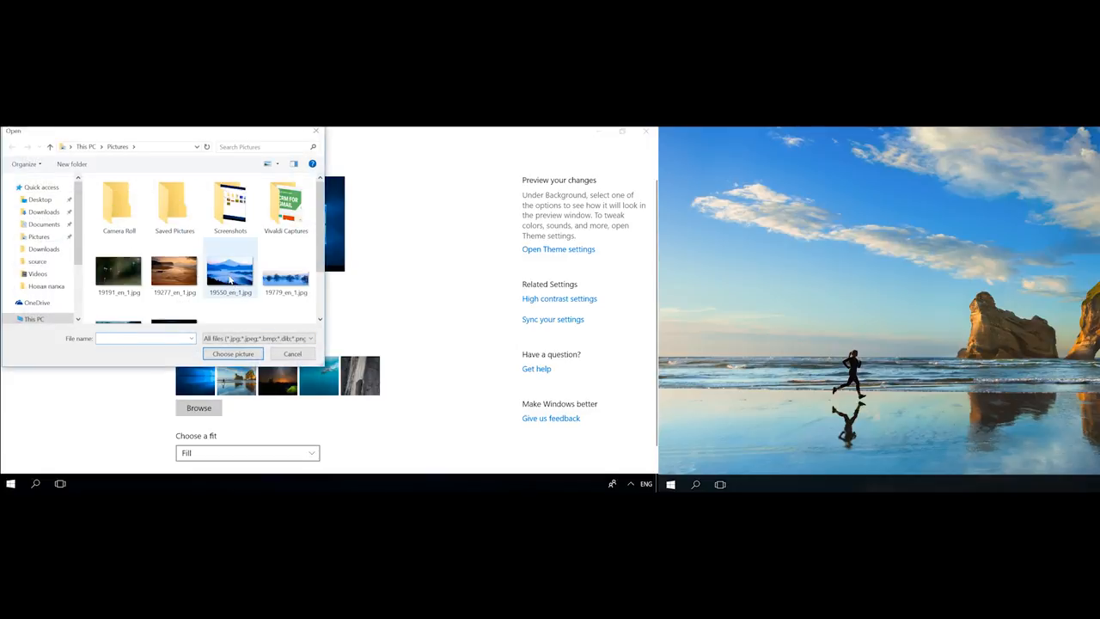
pyautogui.click(229, 266)
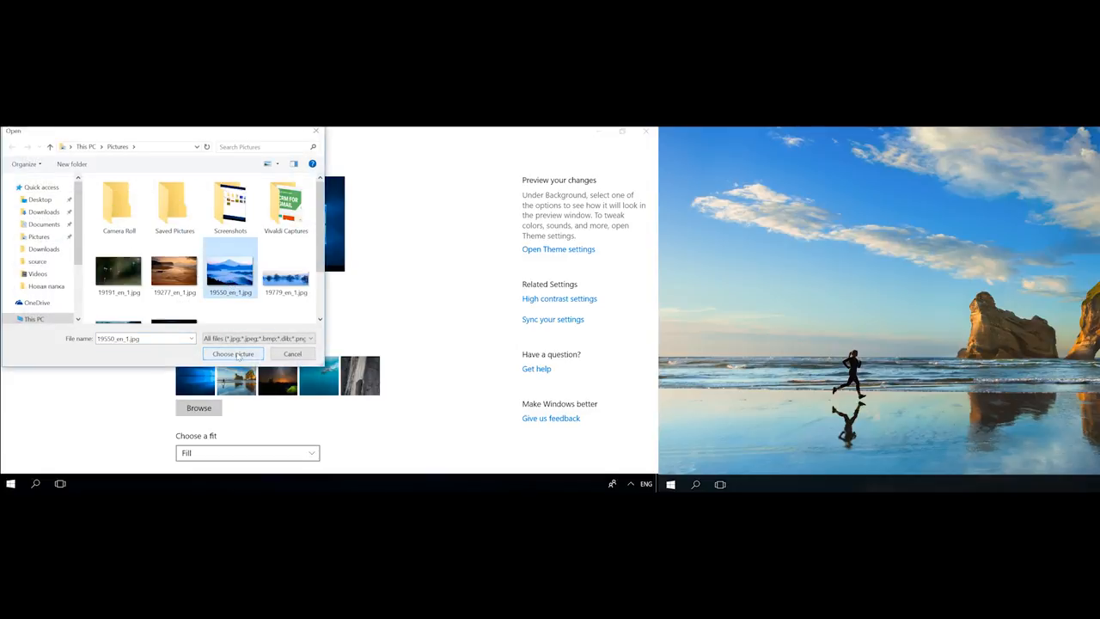
pyautogui.click(232, 354)
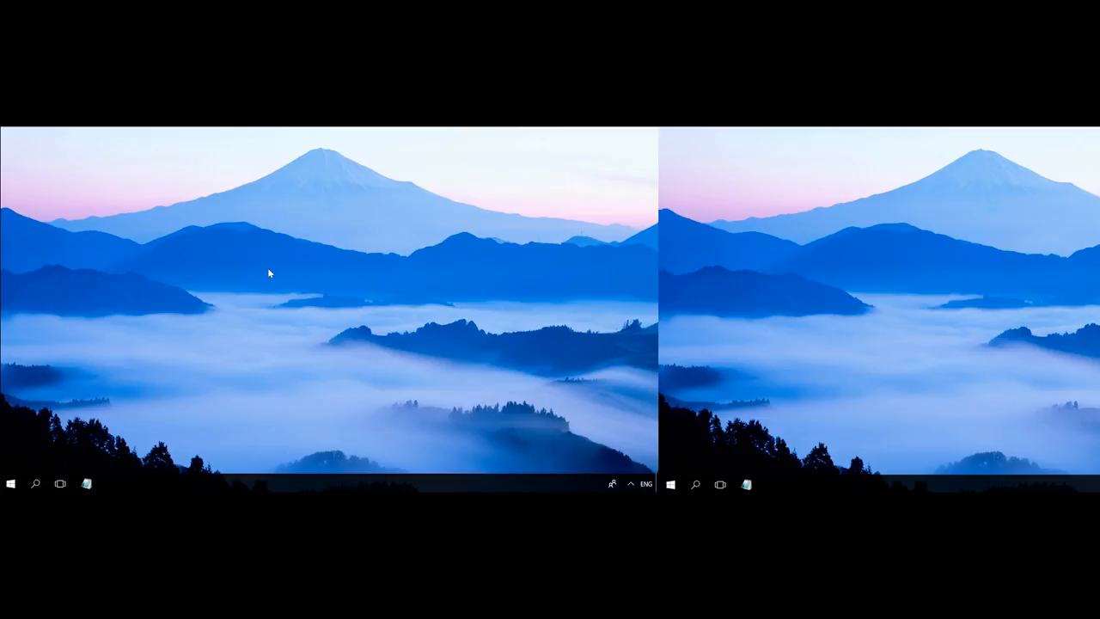
# Enter 'ms-settings:personalization /page pagewallpaper' into the Win+R Run box.
pyautogui.press('Win+r')
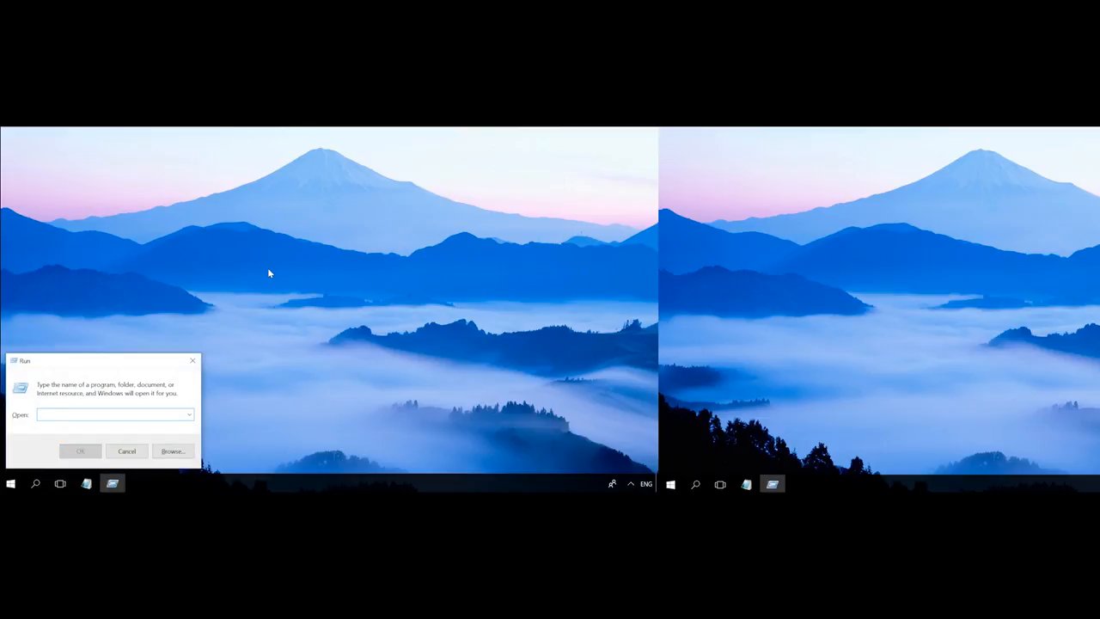
pyautogui.write('ms-settings:personalization /page pagewallpaper')
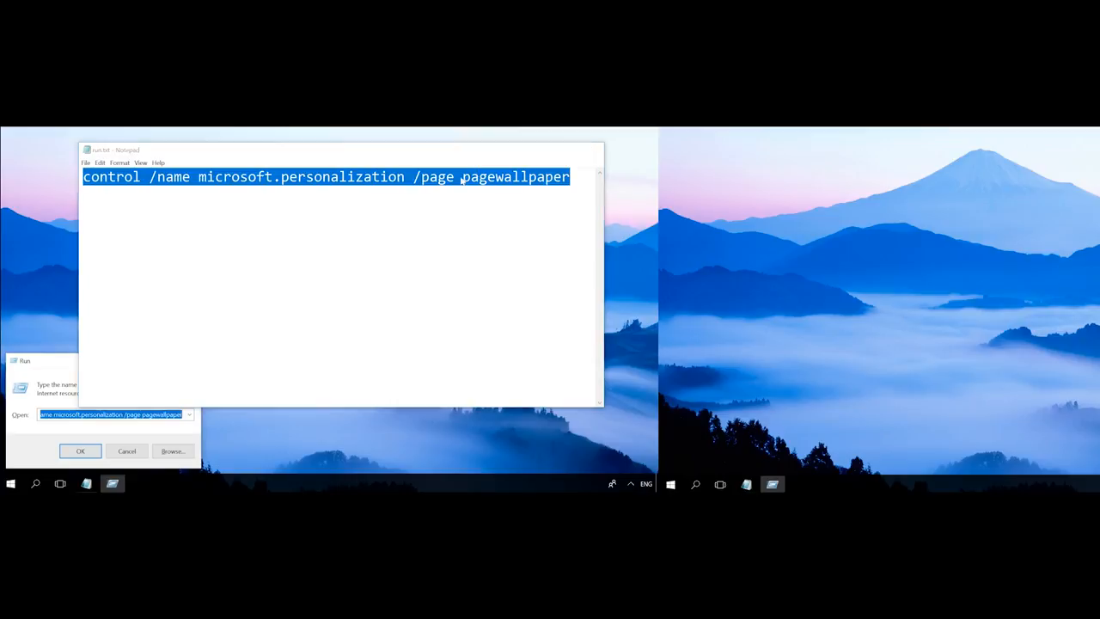
pyautogui.click(80, 451)
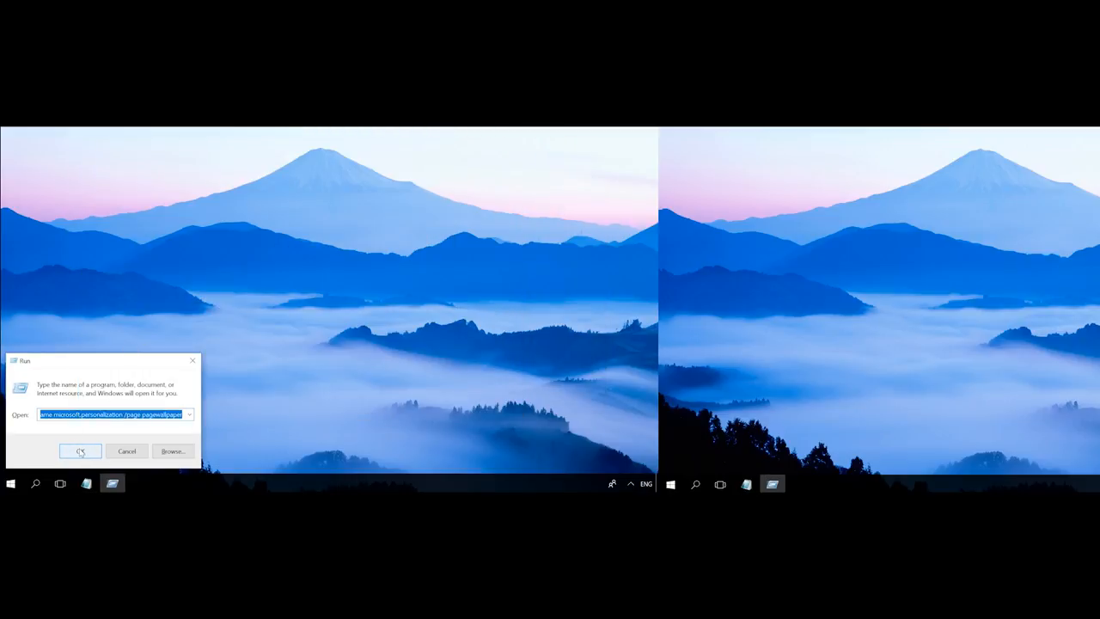
# Run the wallpaper command and bring up the beach picture's per-monitor options.
pyautogui.click(80, 452)
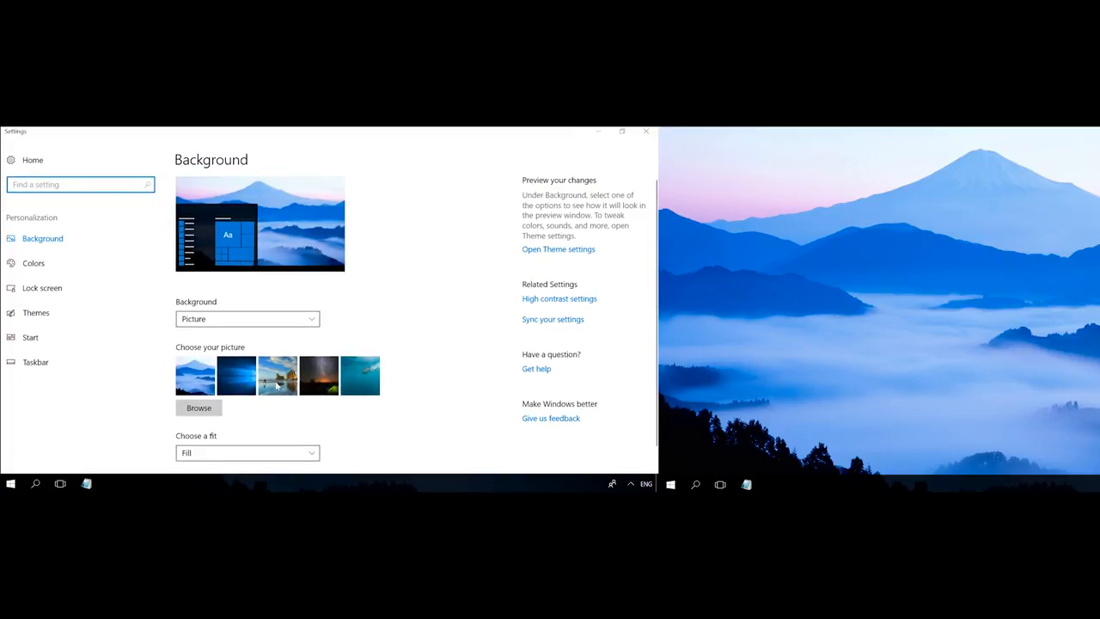
pyautogui.rightClick(277, 375)
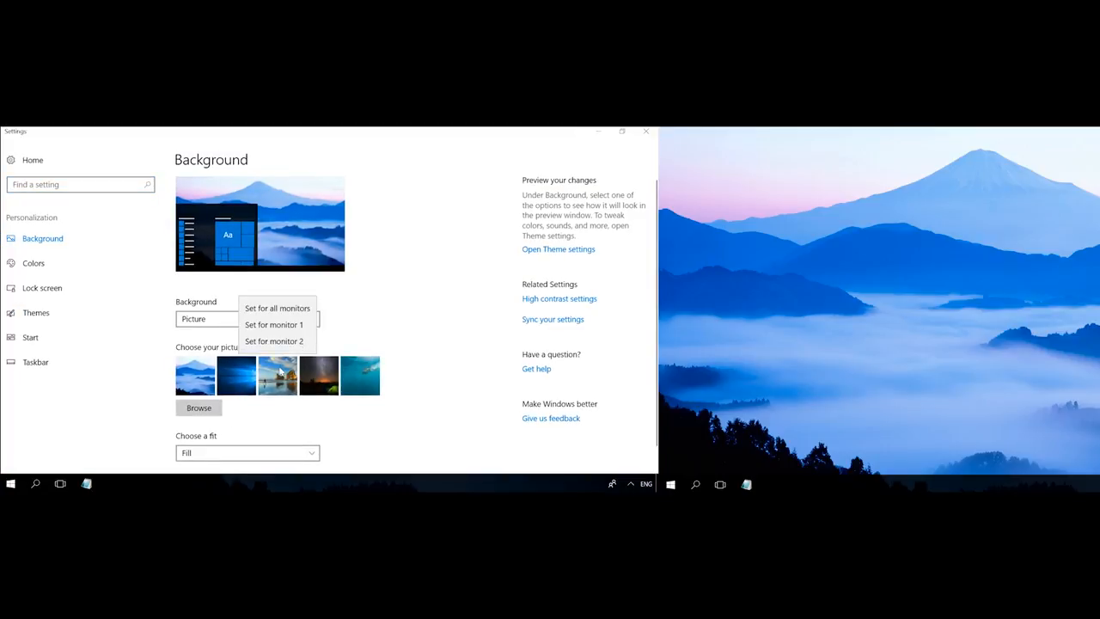